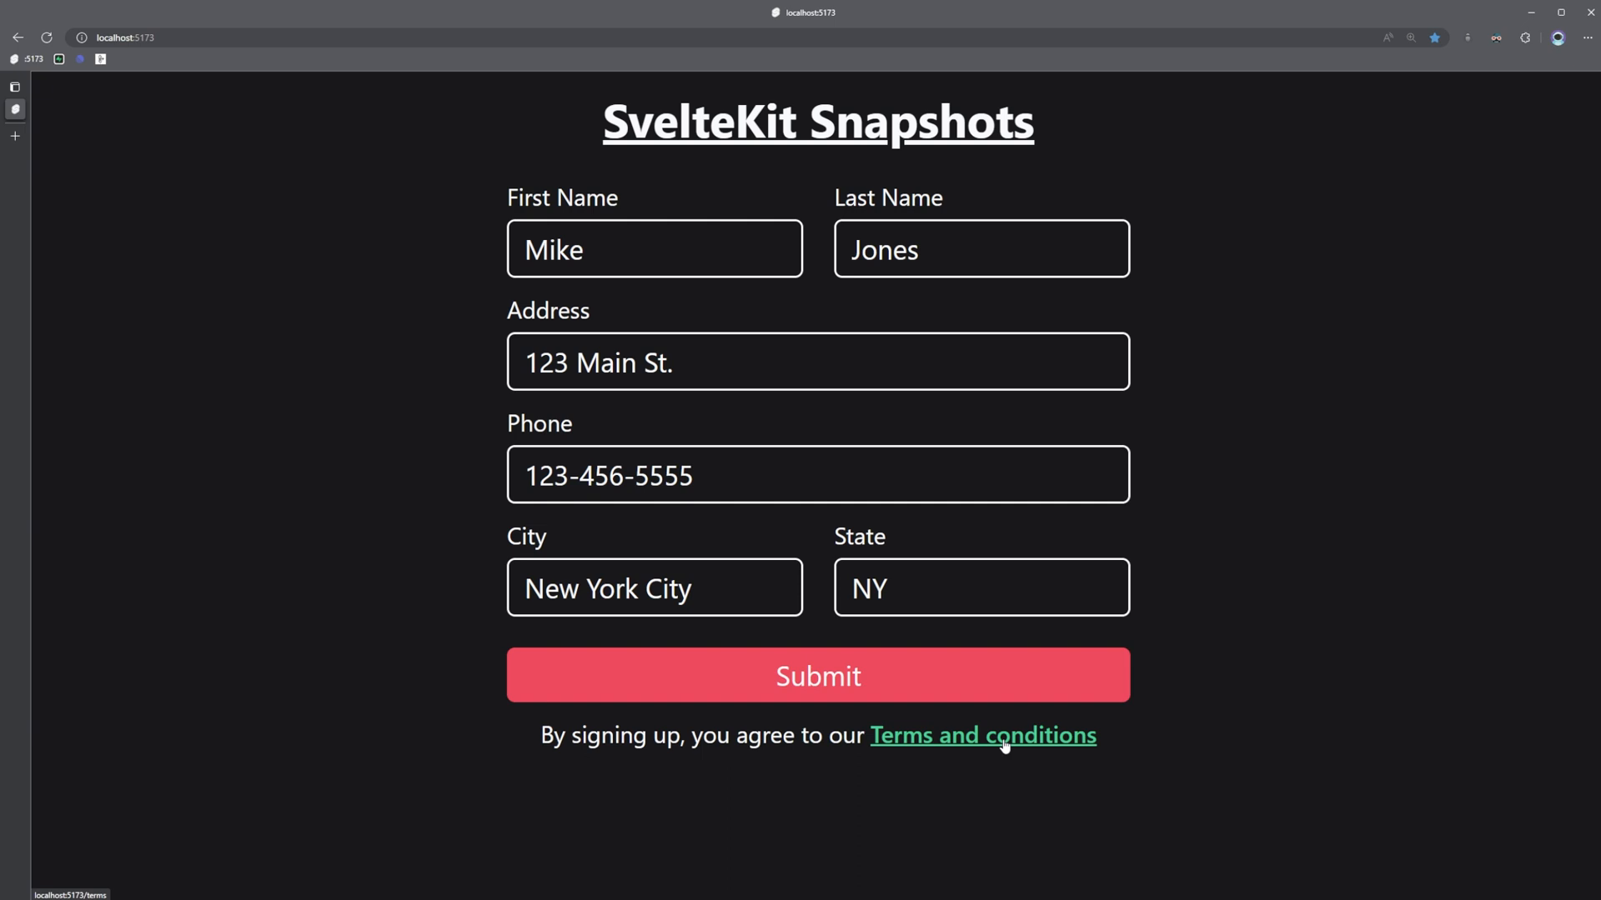
Declare let formData = { ... } with an empty string for each form field
left_click(981, 736)
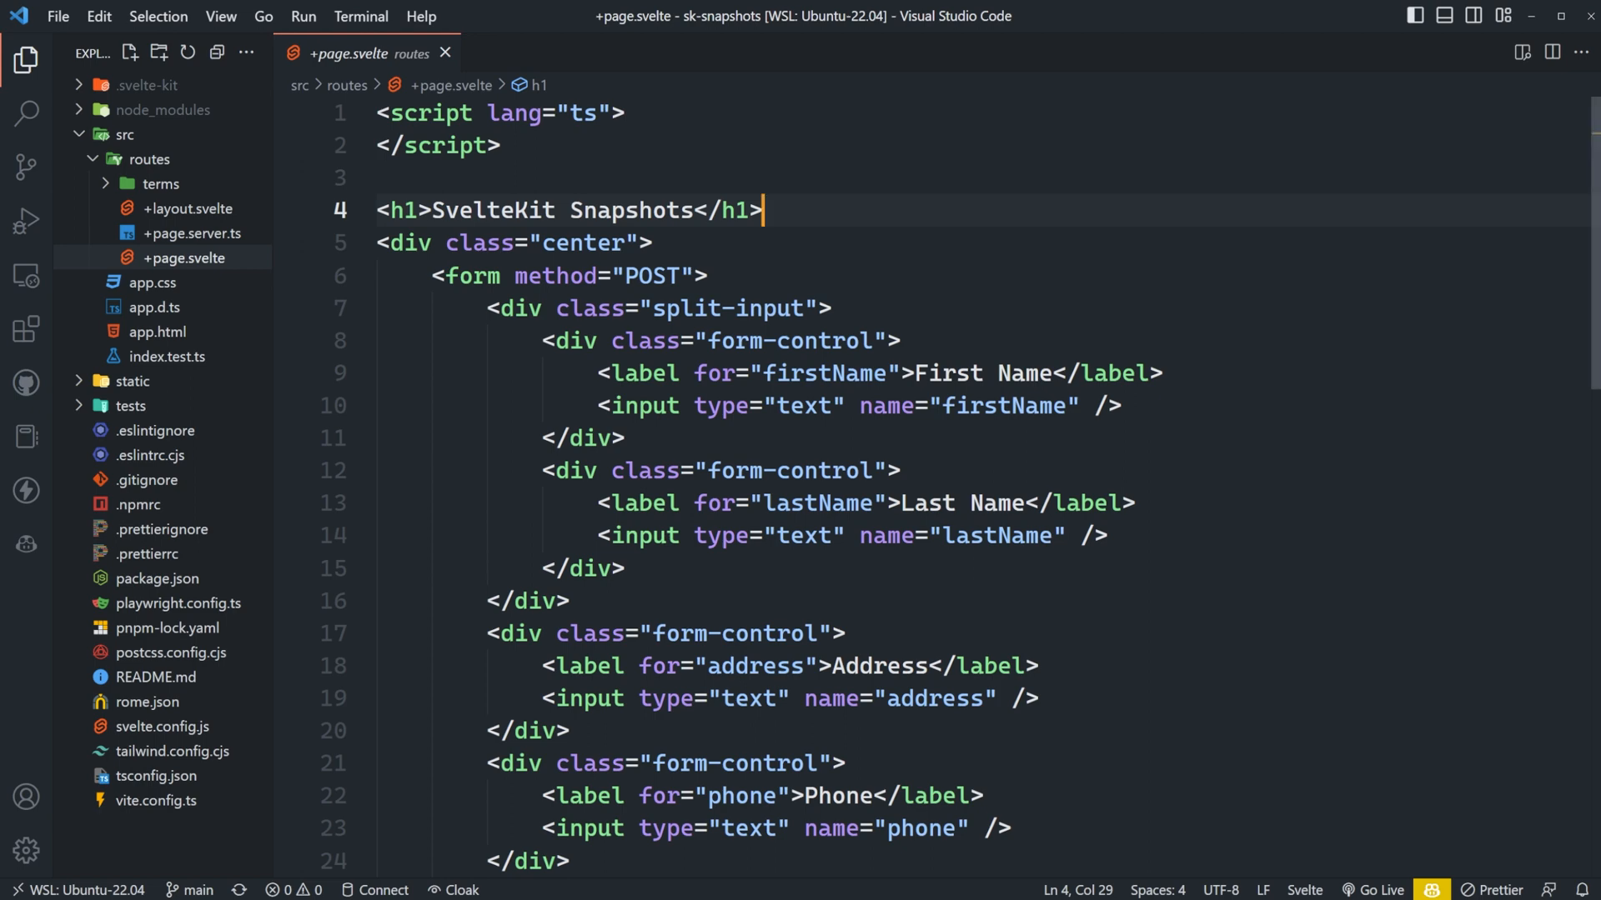
scroll("down", 3)
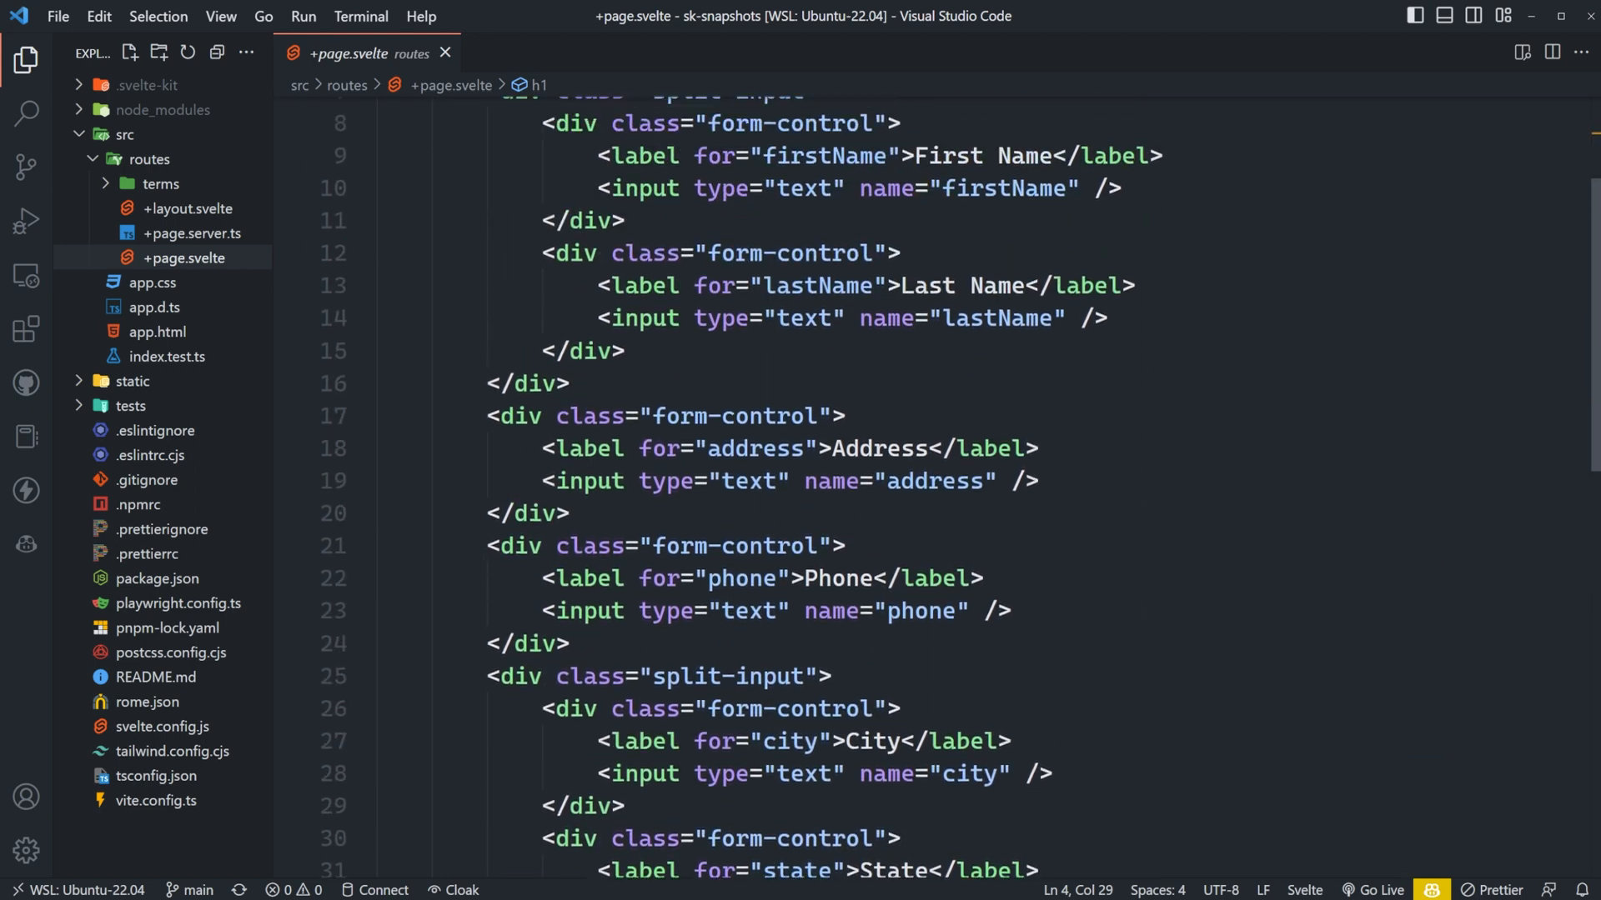
scroll("up", 3)
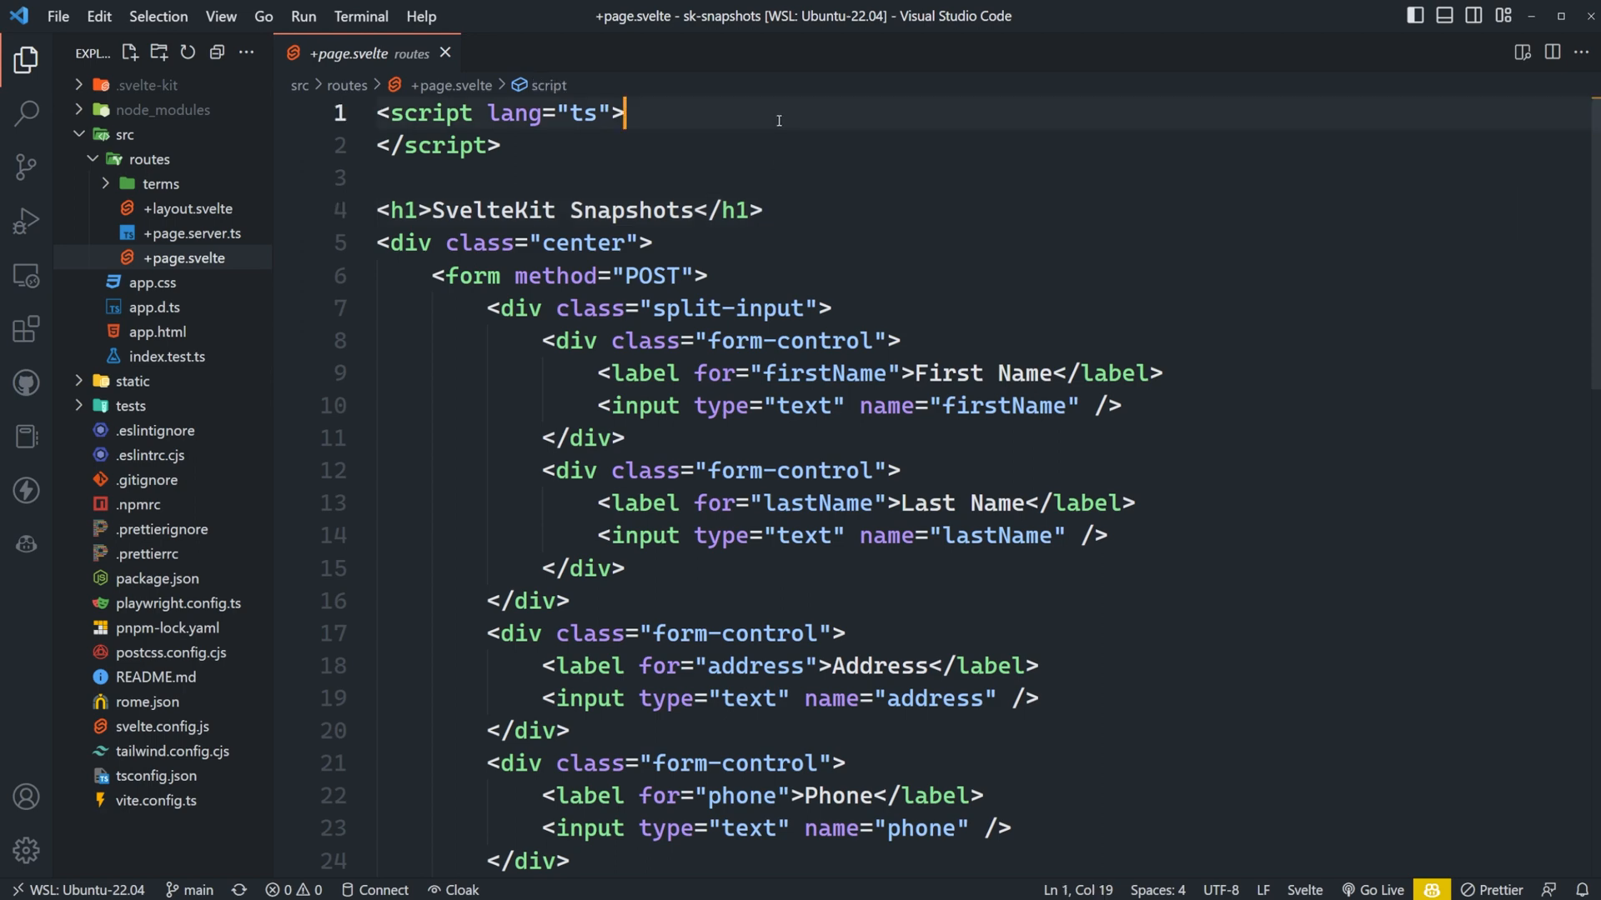
type("let formData")
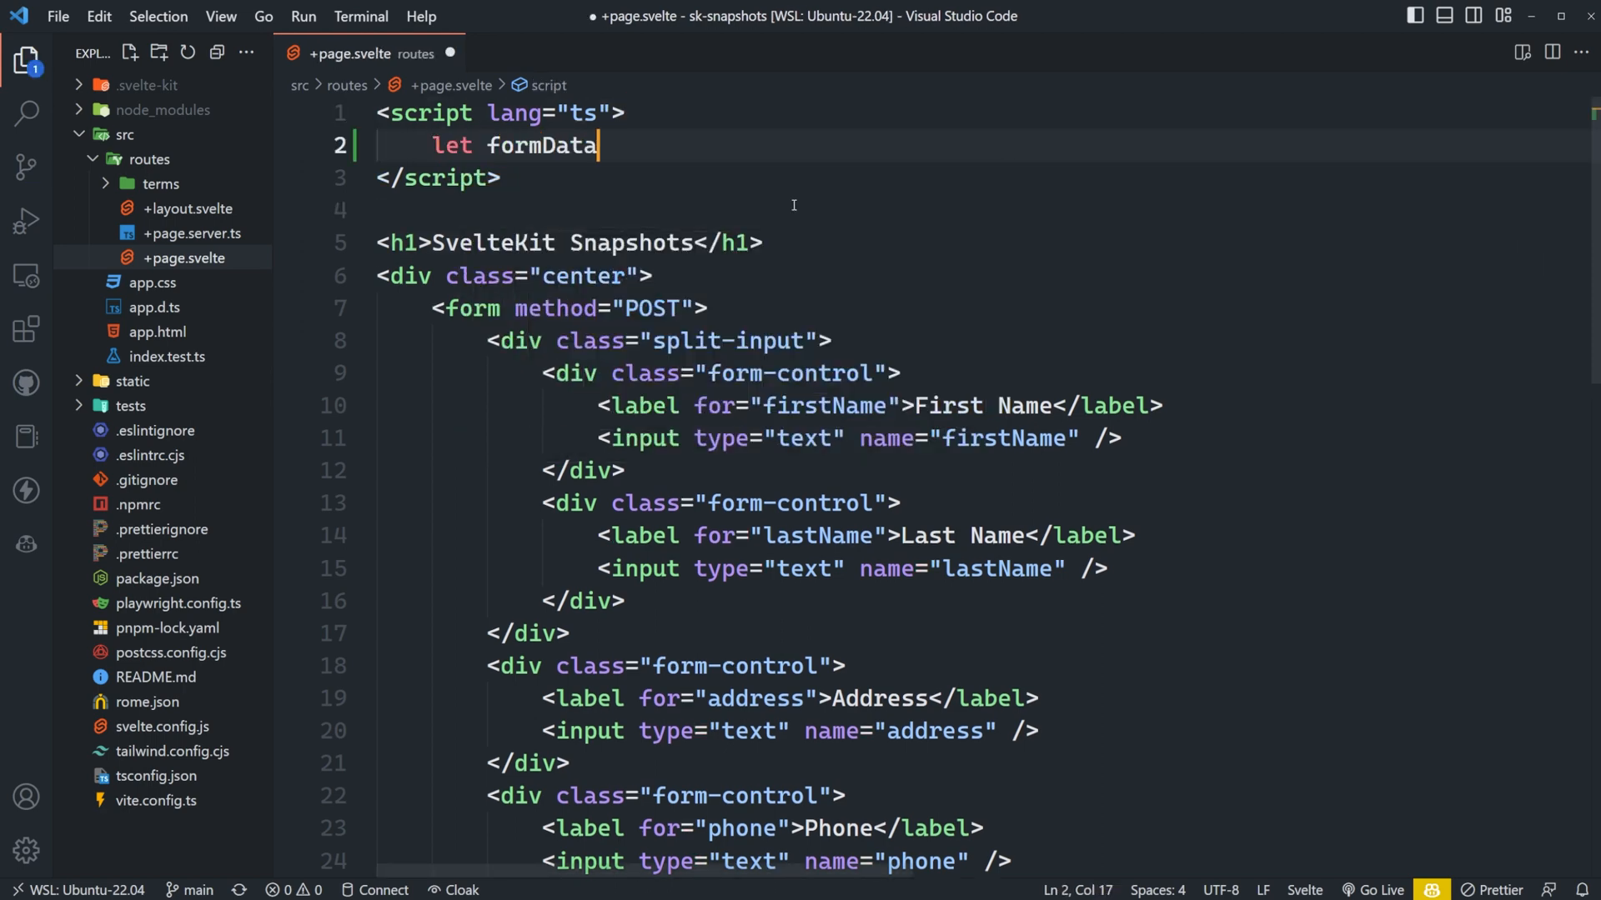
type("= {")
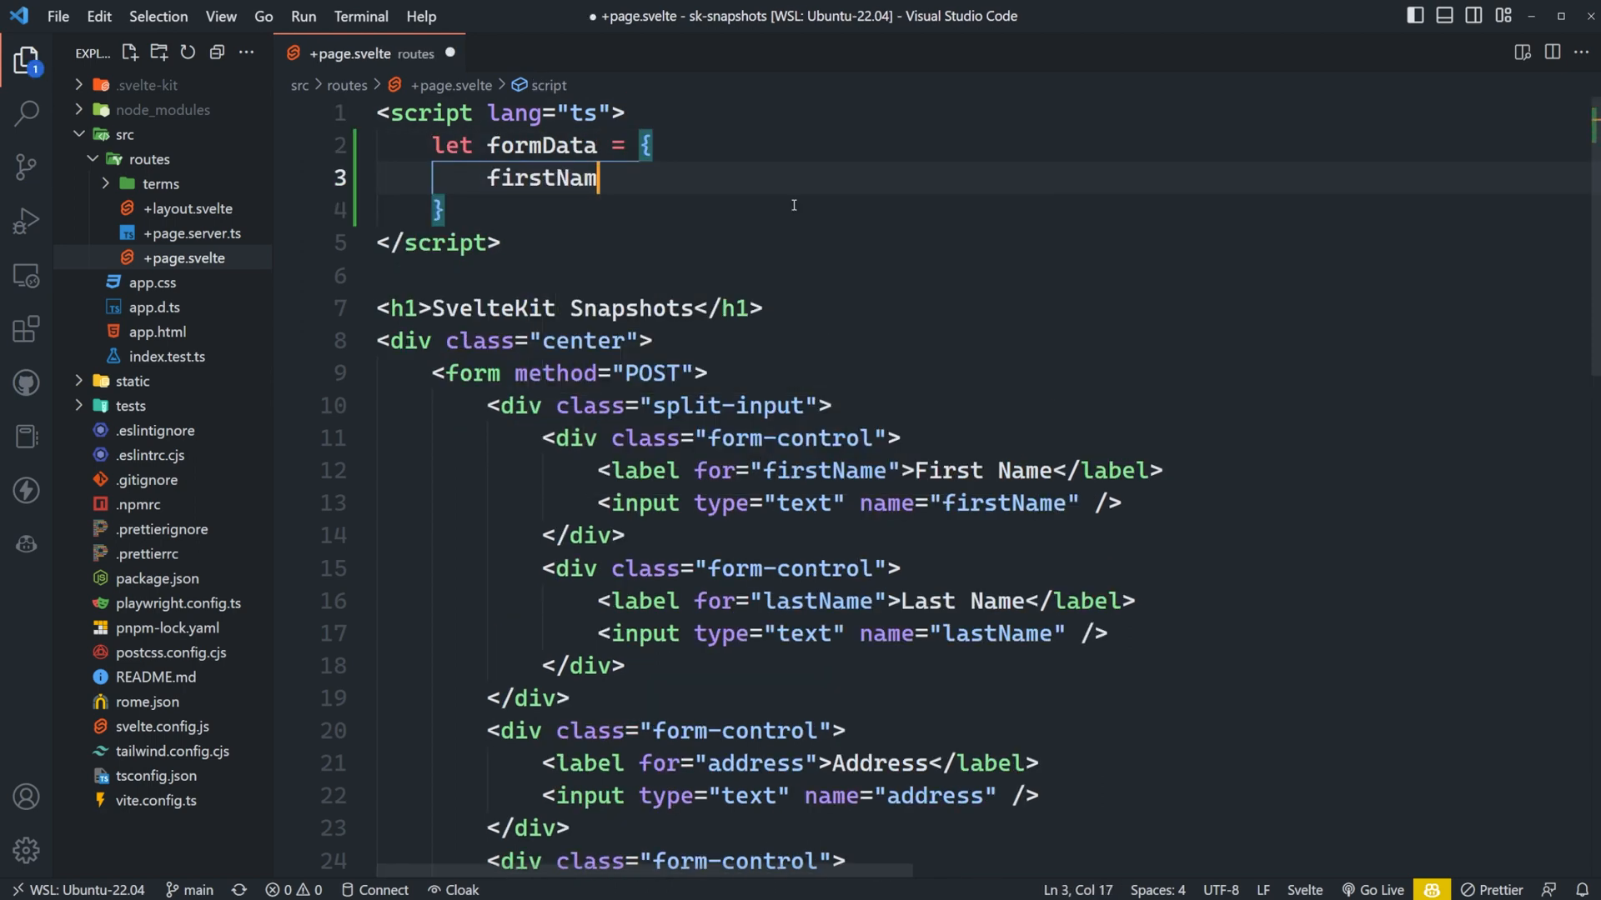
type("e: '',")
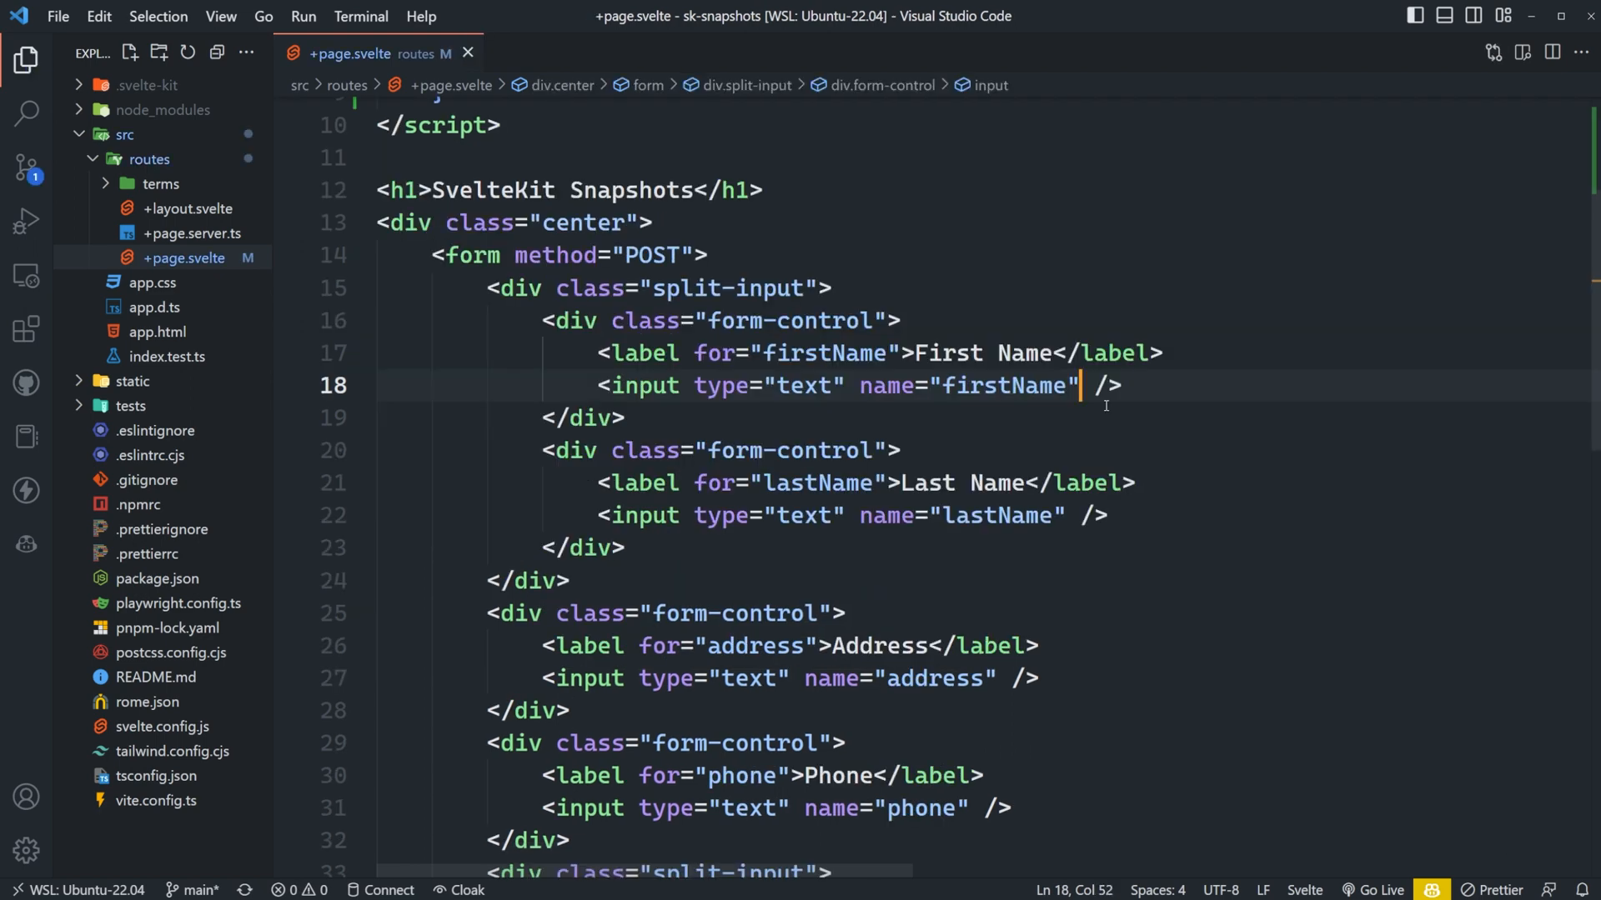
Add bind:value={formData.firstName} and the matching bindings to the form inputs
type("bind:value={formData")
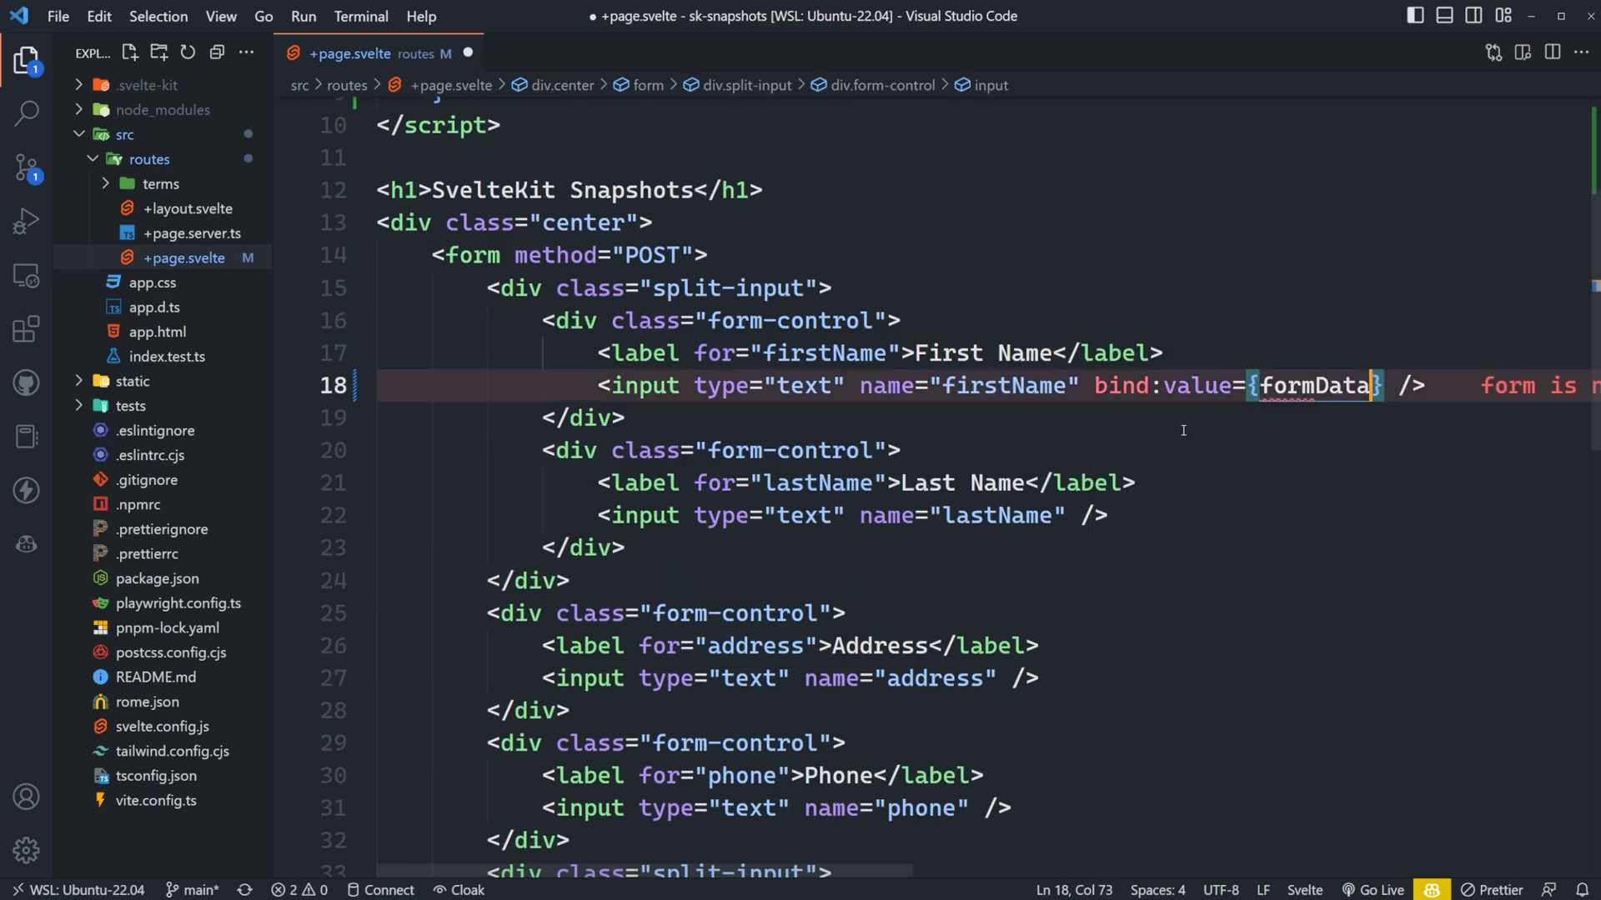
type(".firstName")
type("export const s")
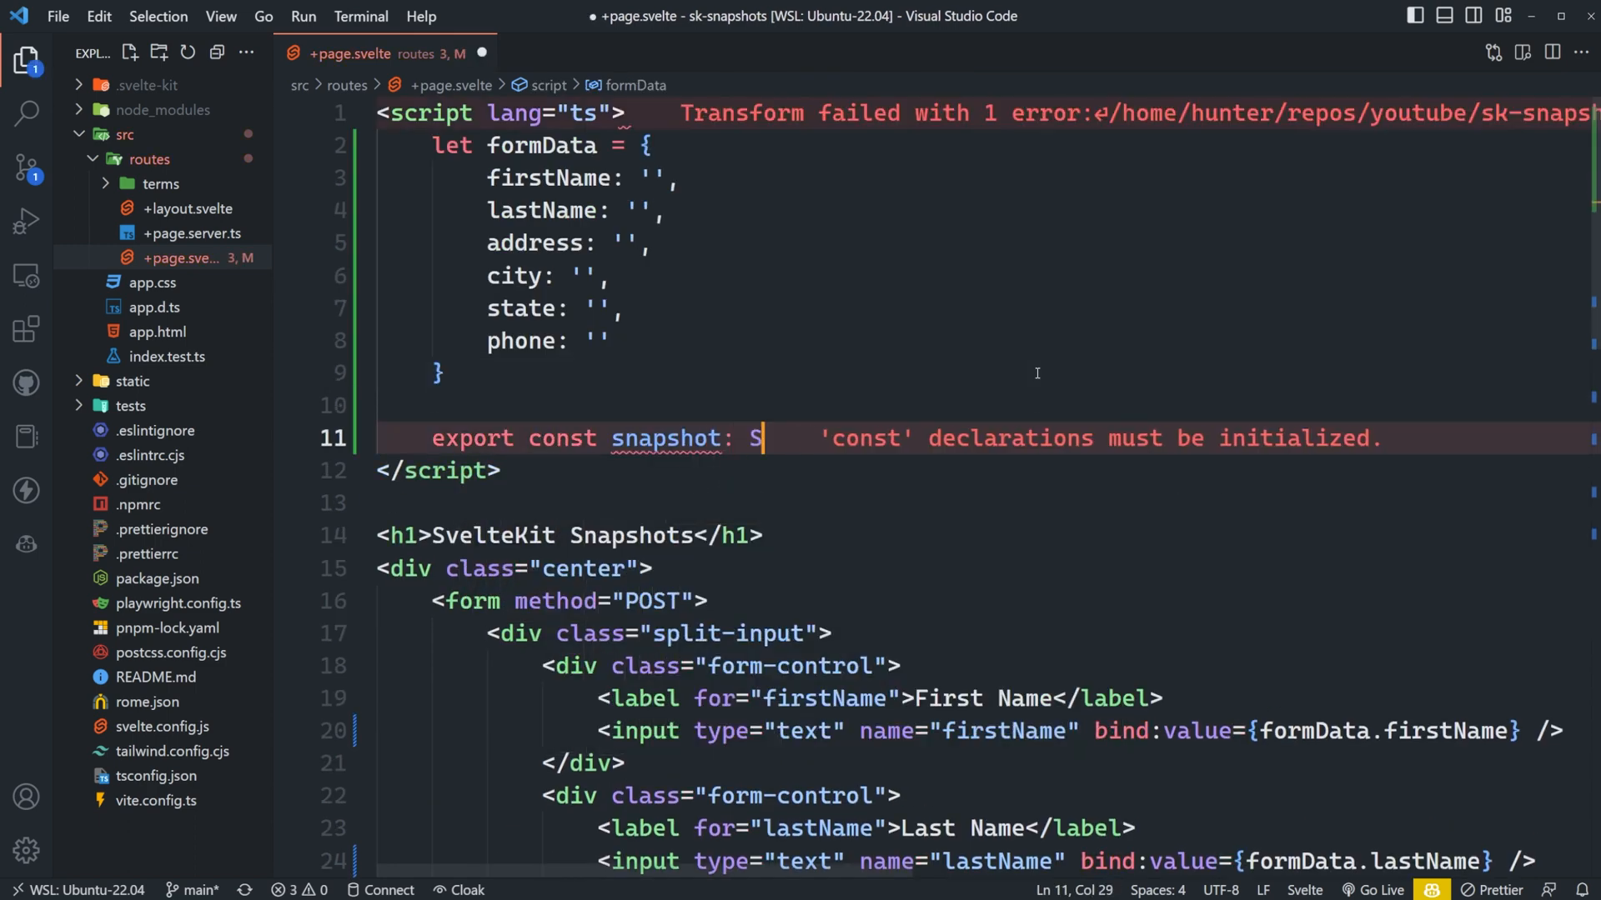
Write the snapshot's capture function returning formData
type("napshot = {")
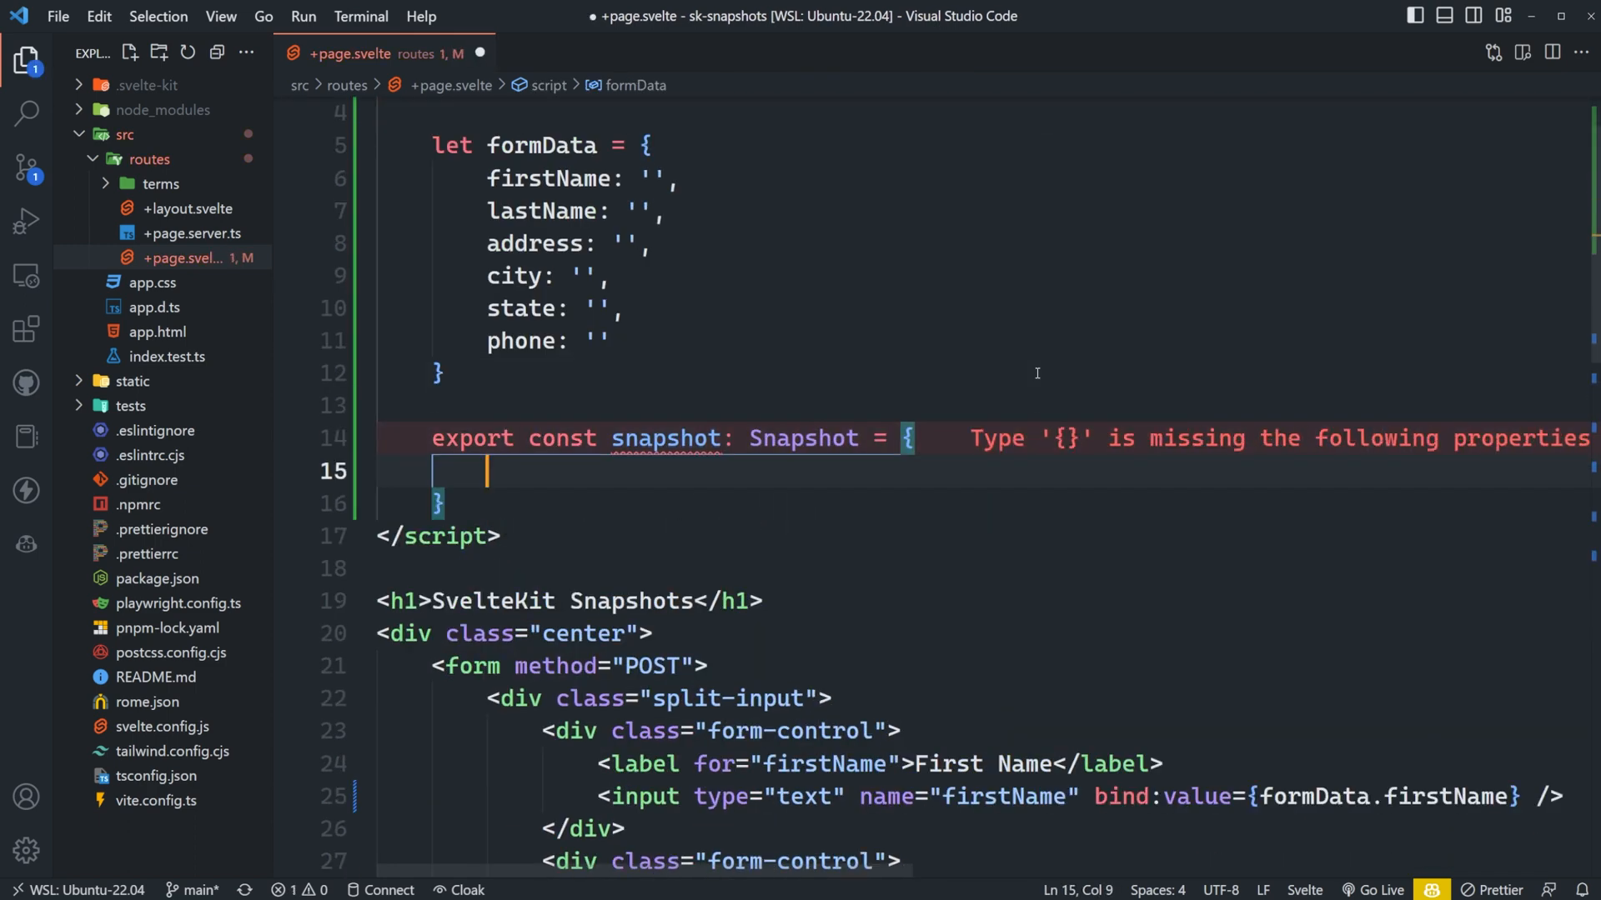
type("capture")
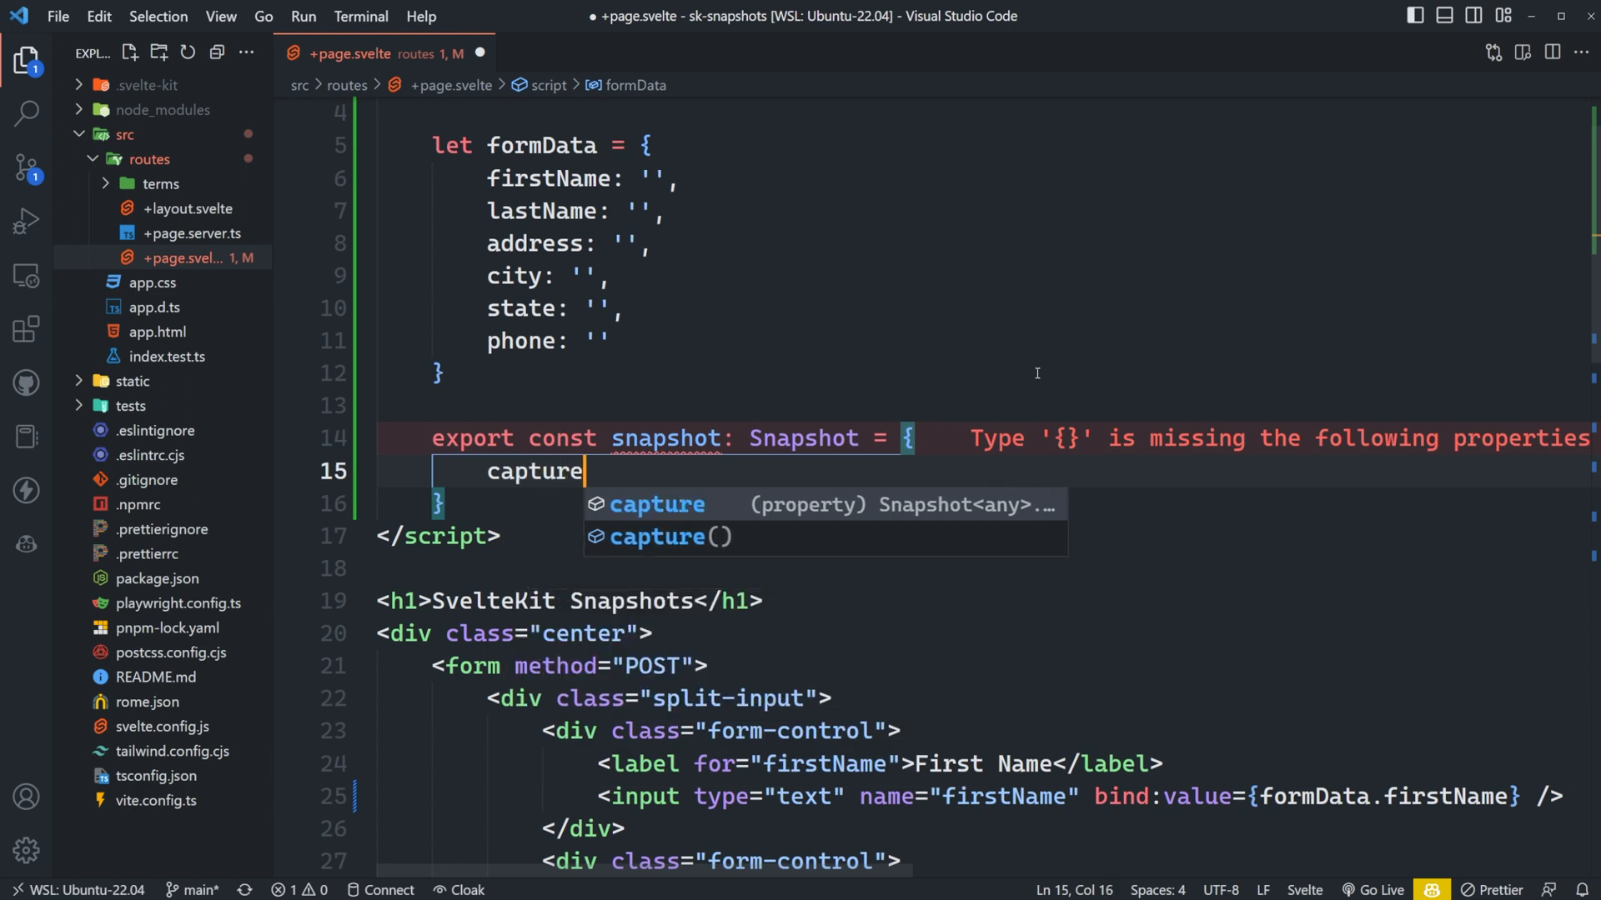
type(":")
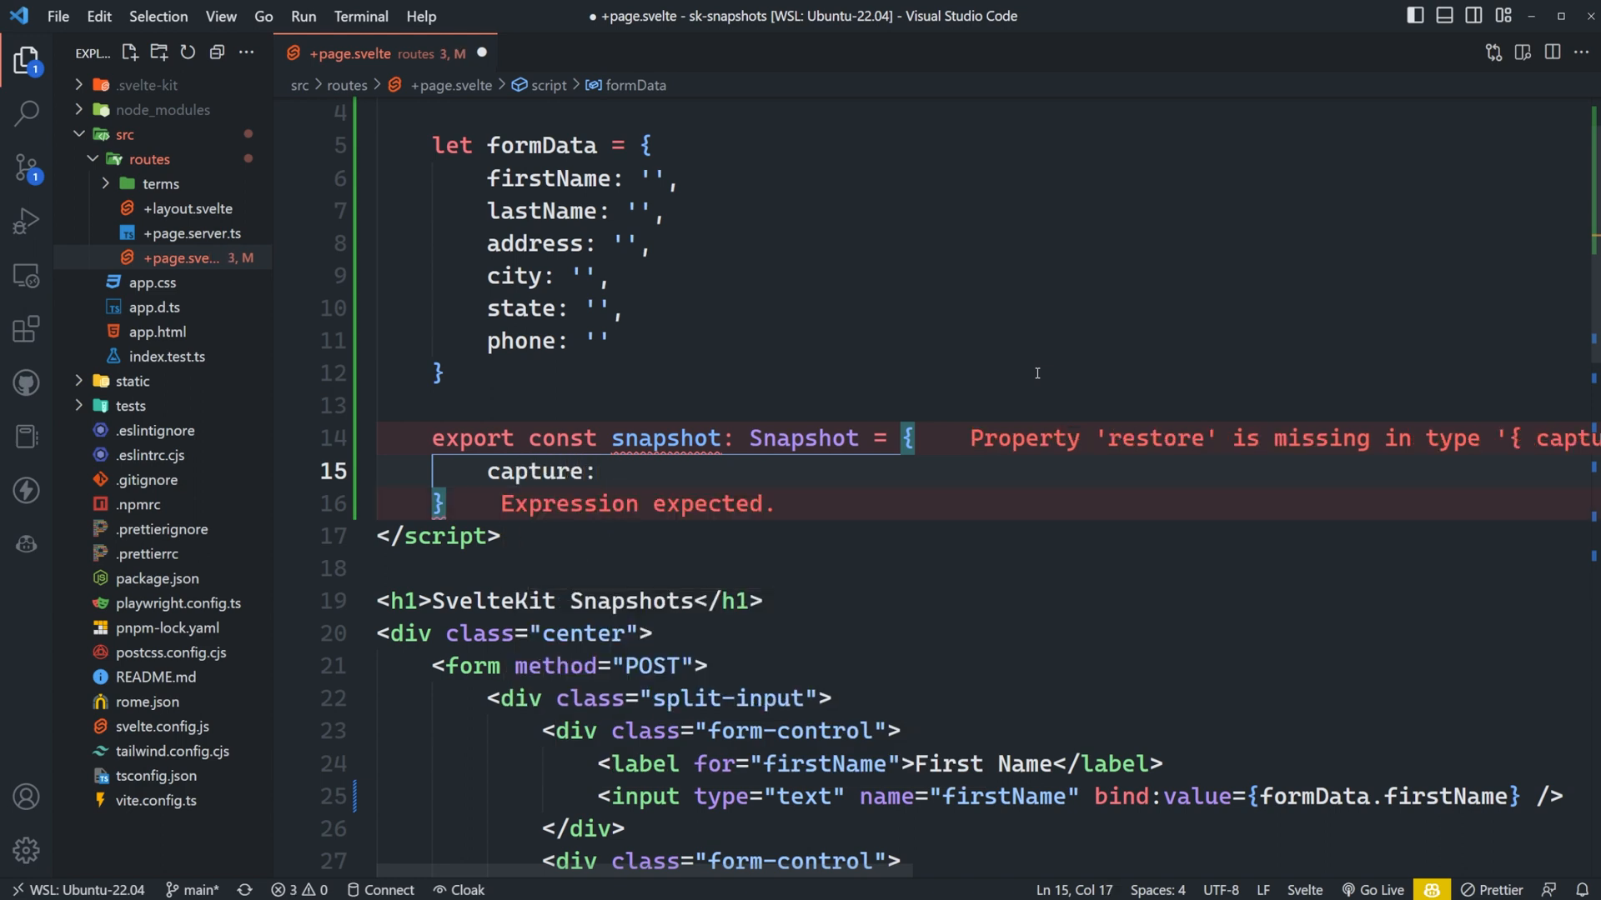
type("() =>")
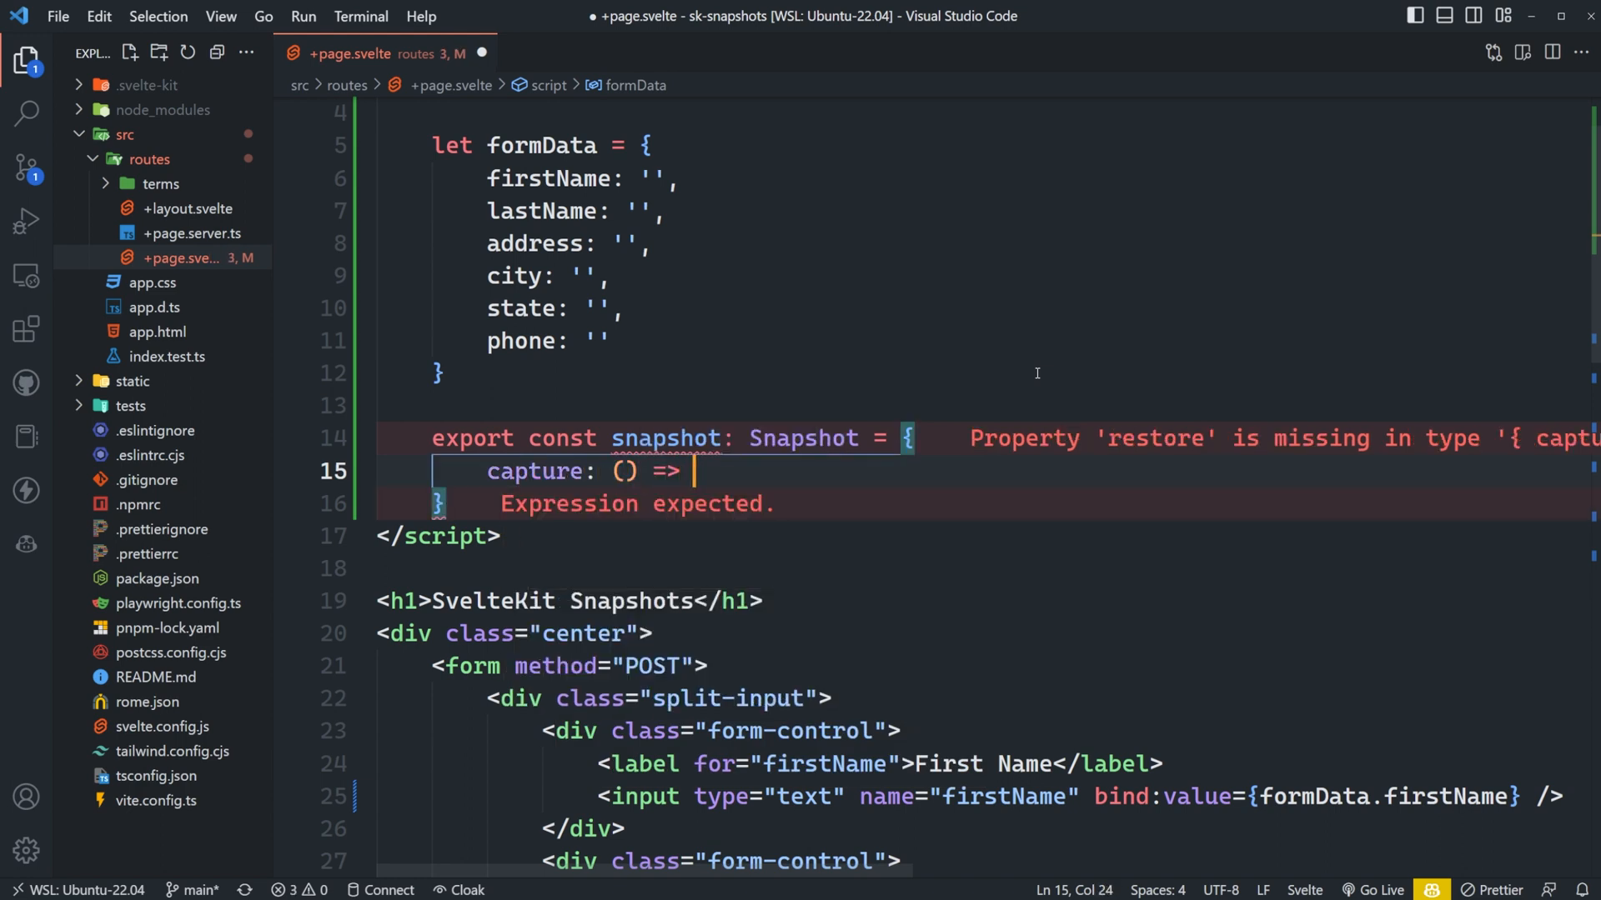
type("formData,")
type("re")
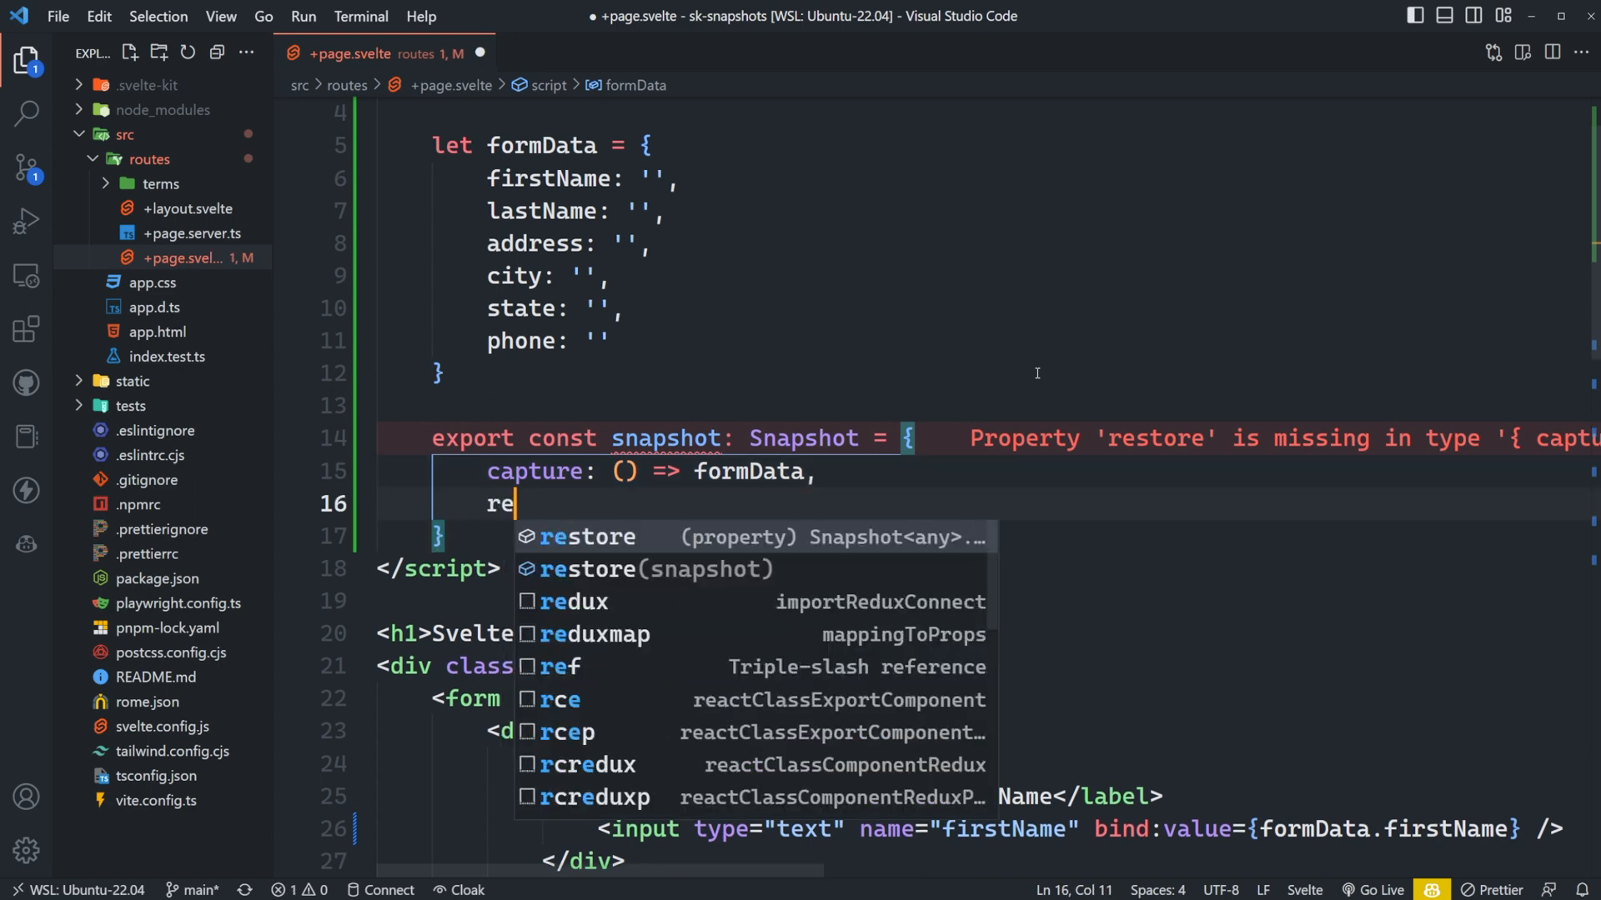
Write the snapshot's restore function assigning formData = value, and save the file
type("store: (value")
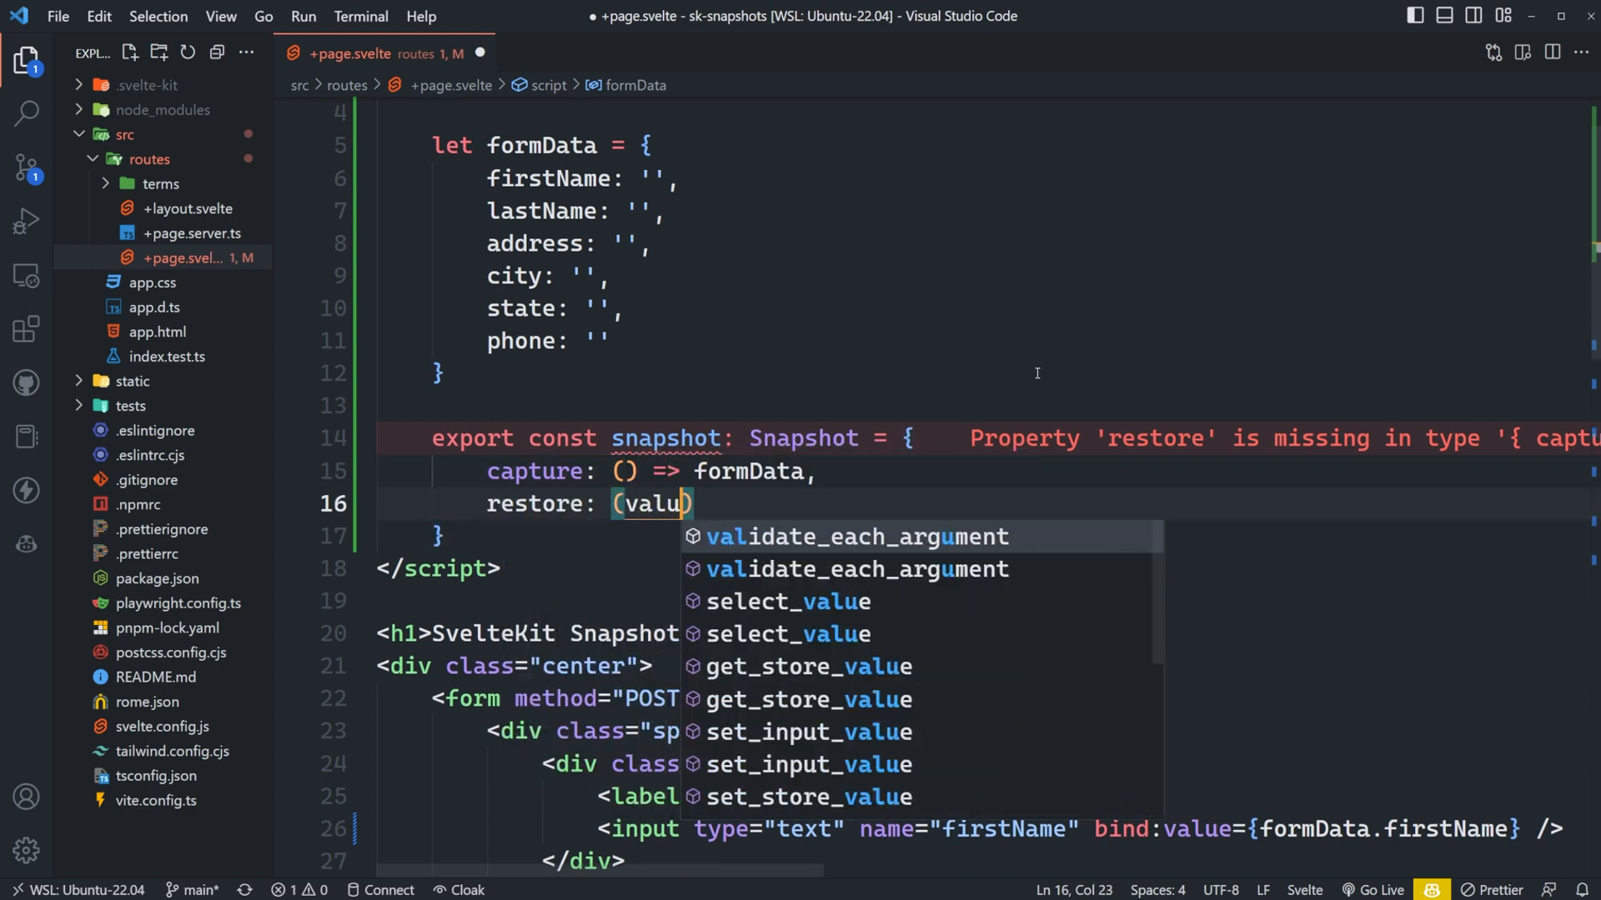
type("e) => (formData")
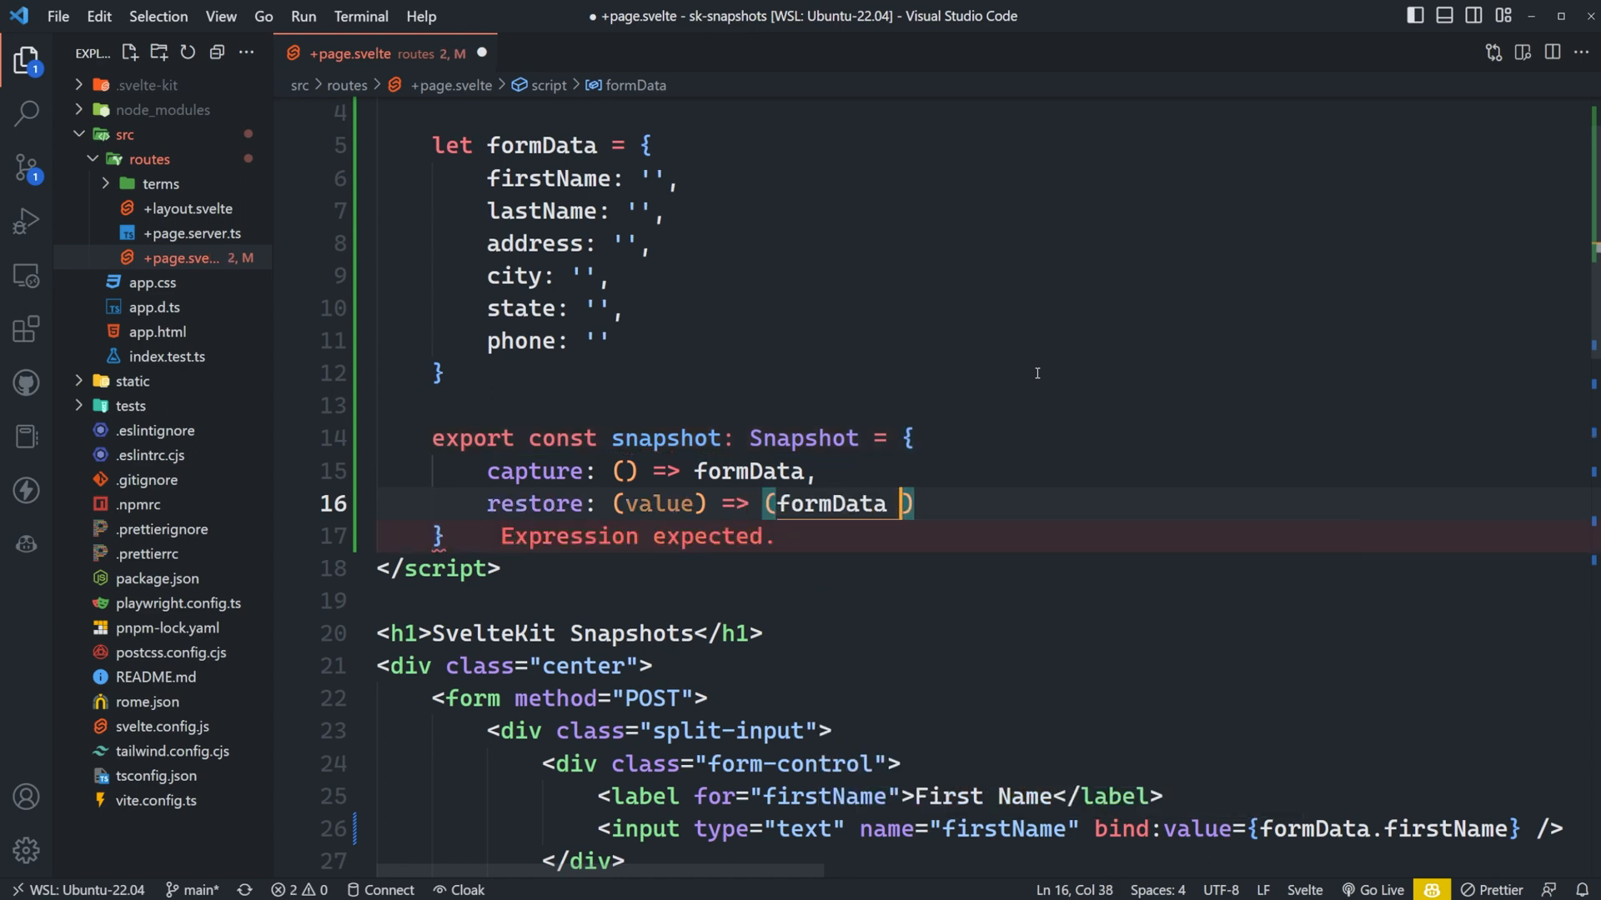
type("= value")
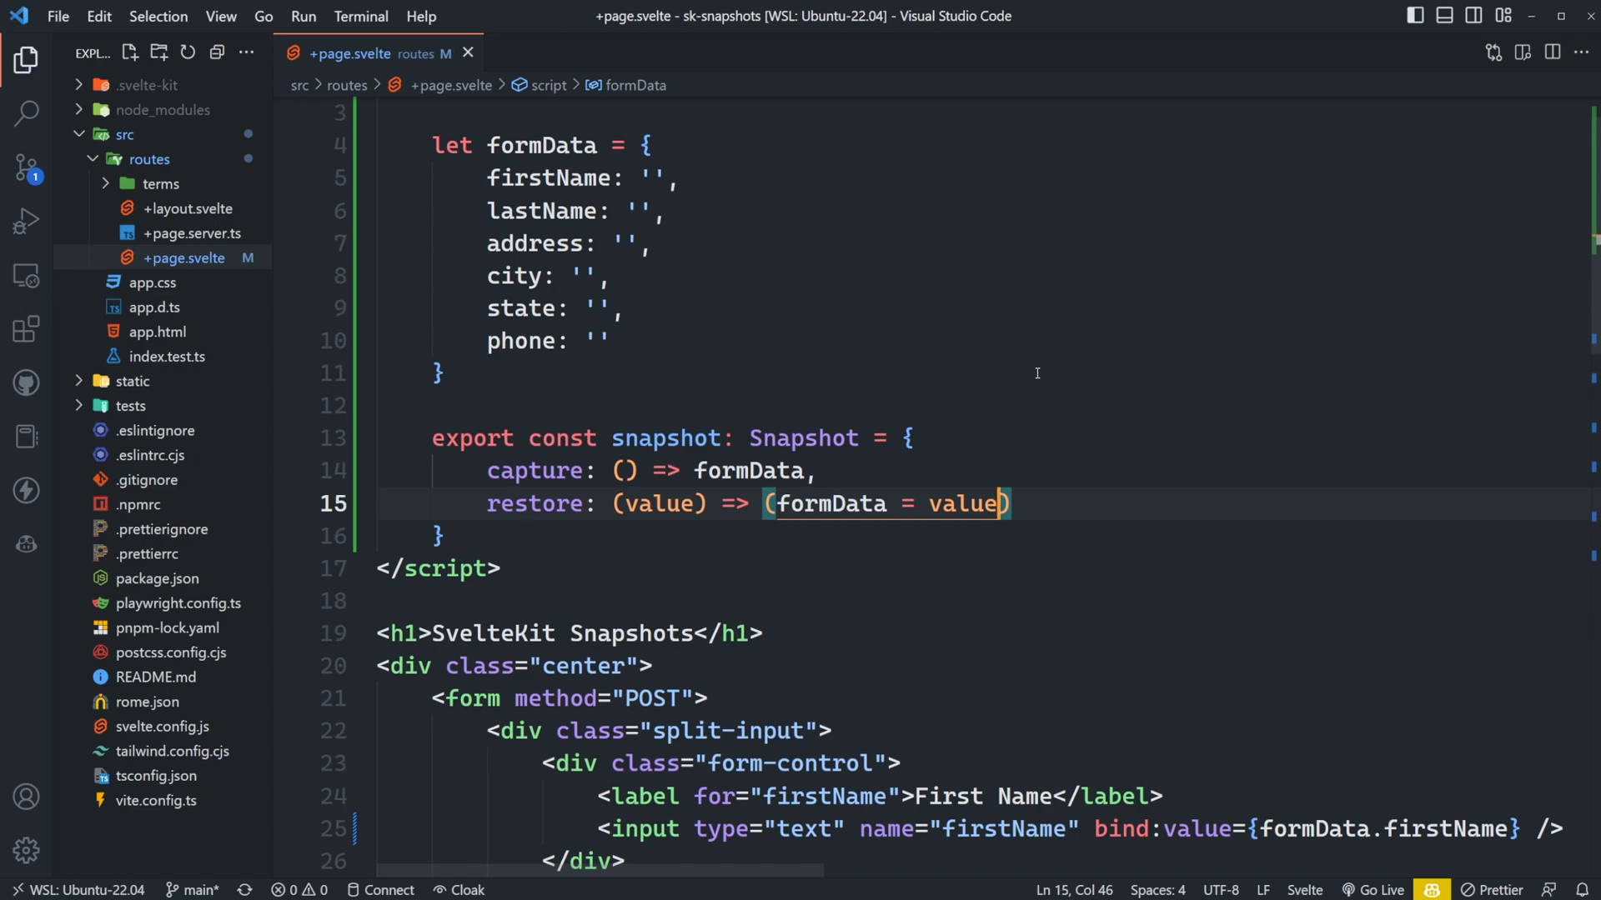
scroll("up", 3)
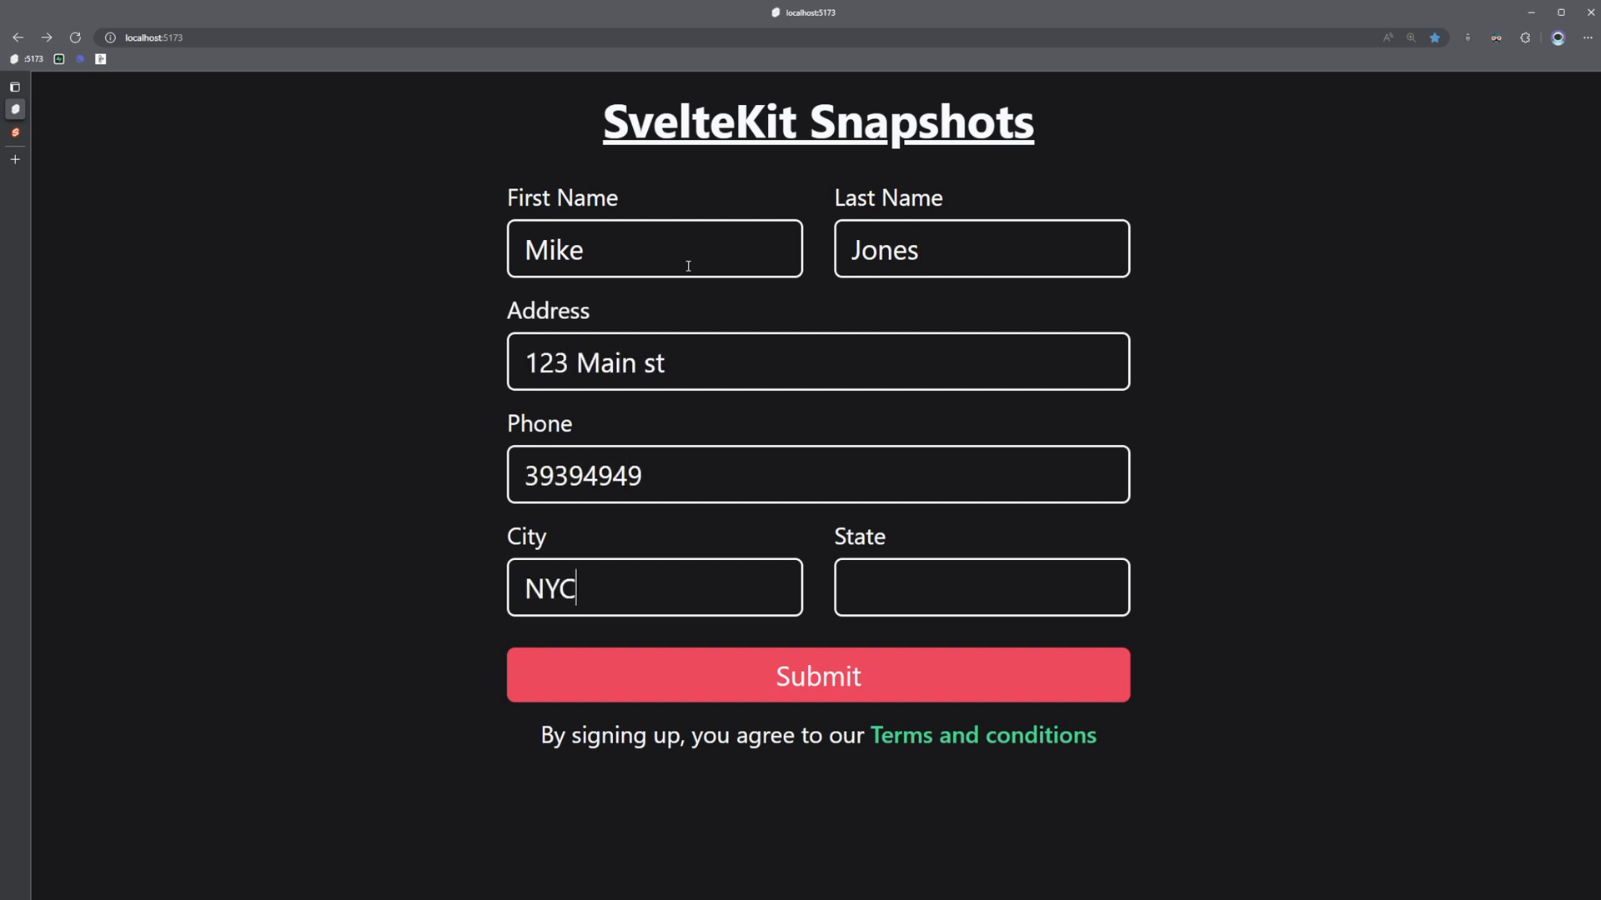
Enter NY in the State field to complete the signup form
type("NY")
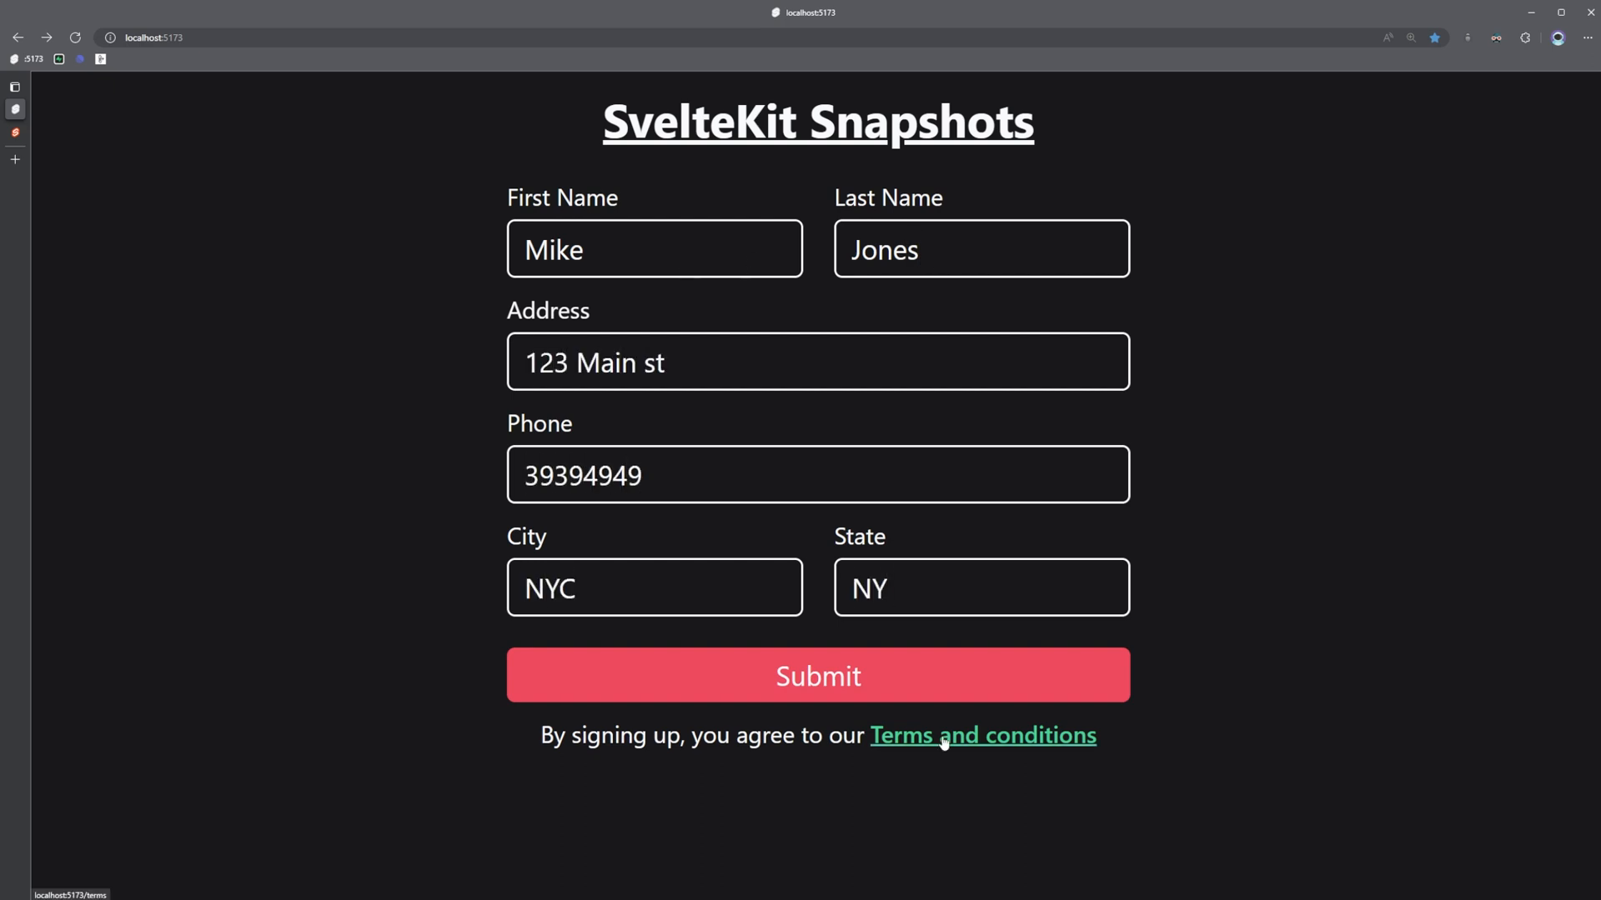
mouse_move(494, 407)
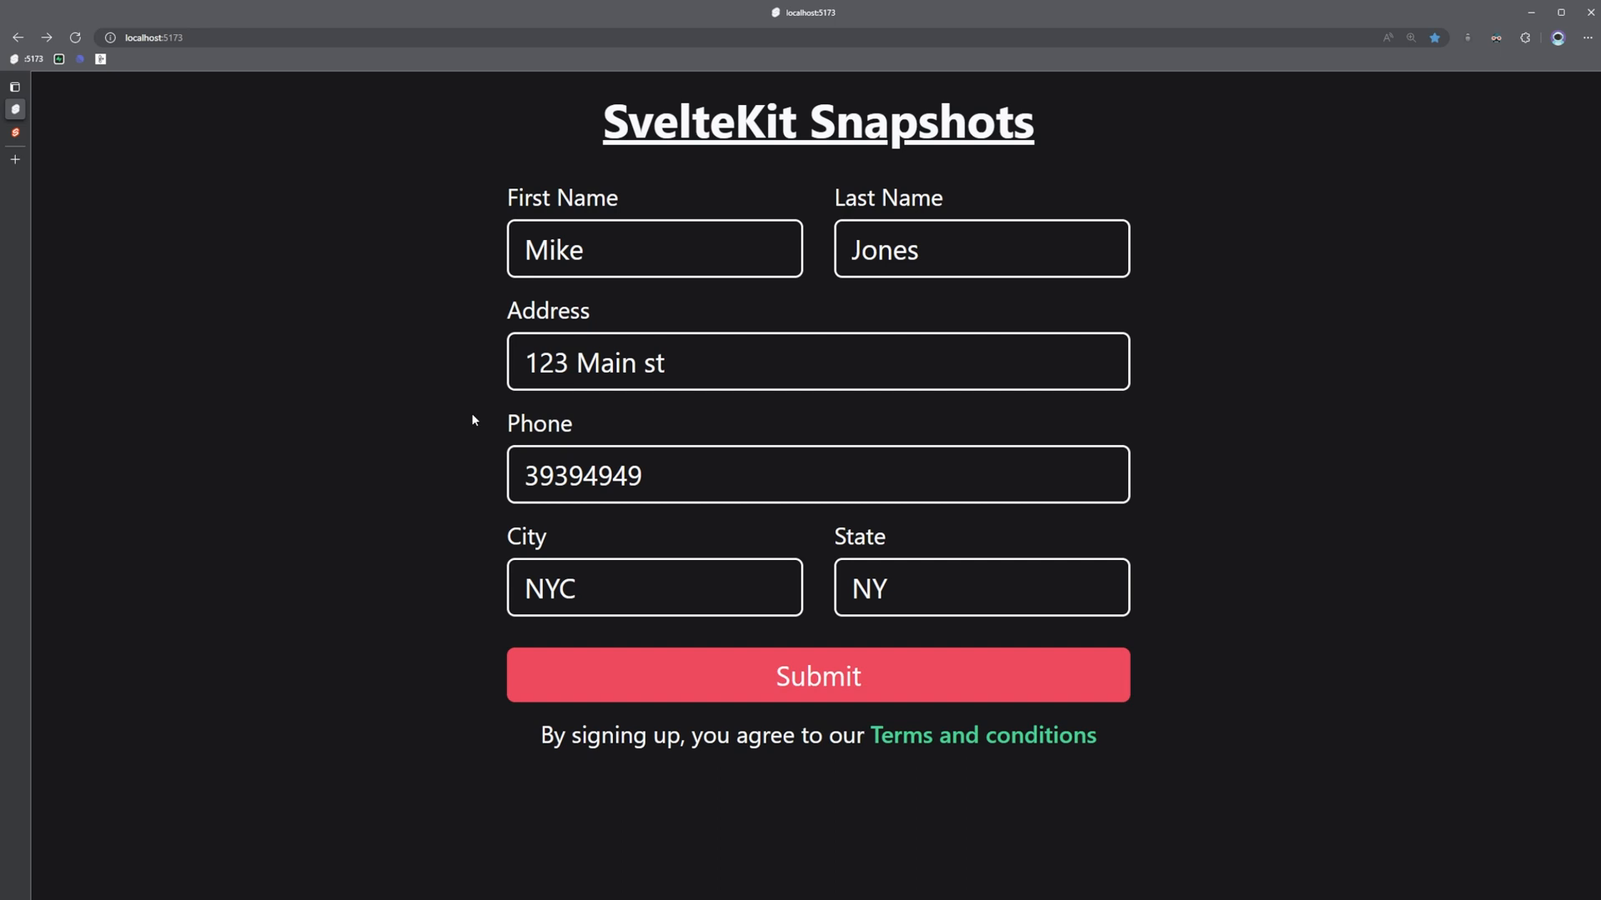
mouse_move(500, 287)
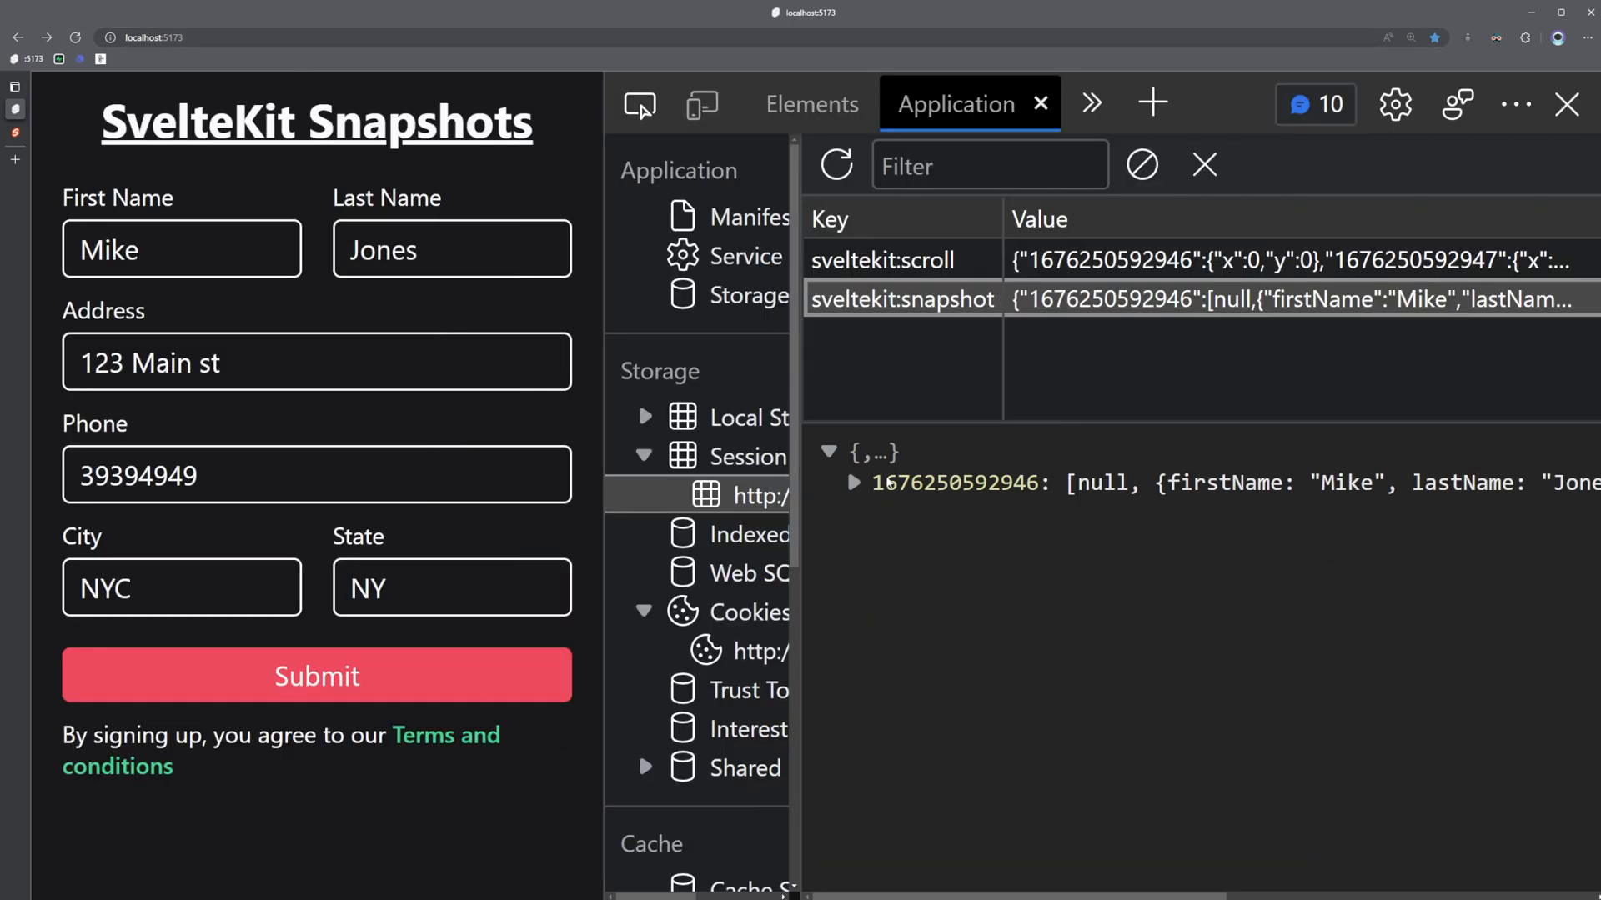
Select the sveltekit:snapshot session storage key and navigate to the terms page
left_click(854, 483)
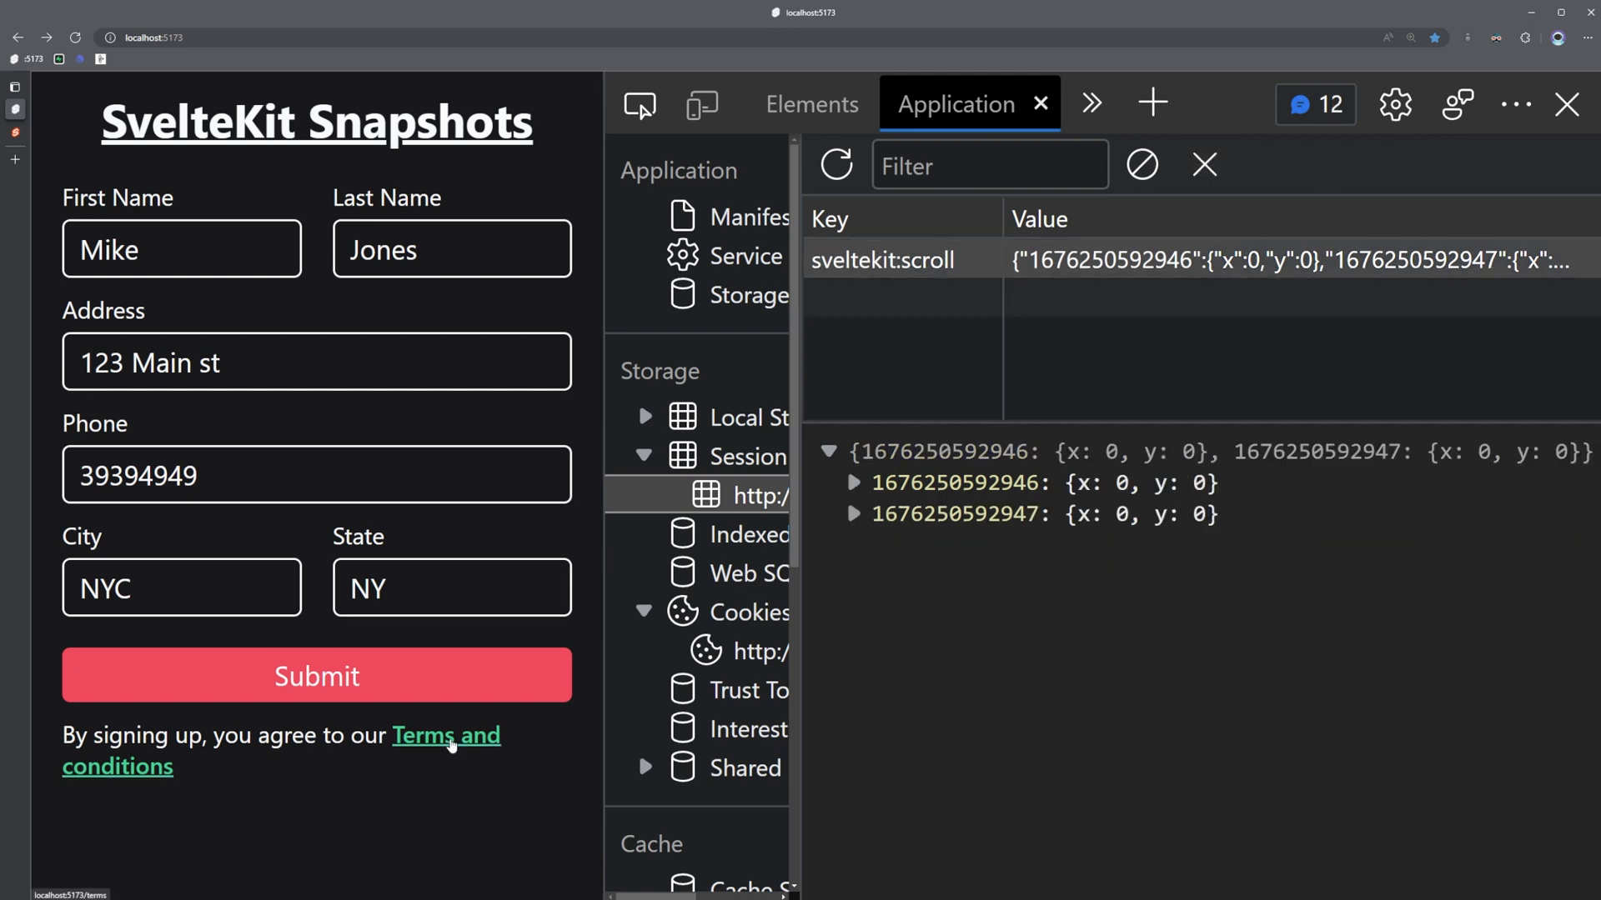
left_click(446, 735)
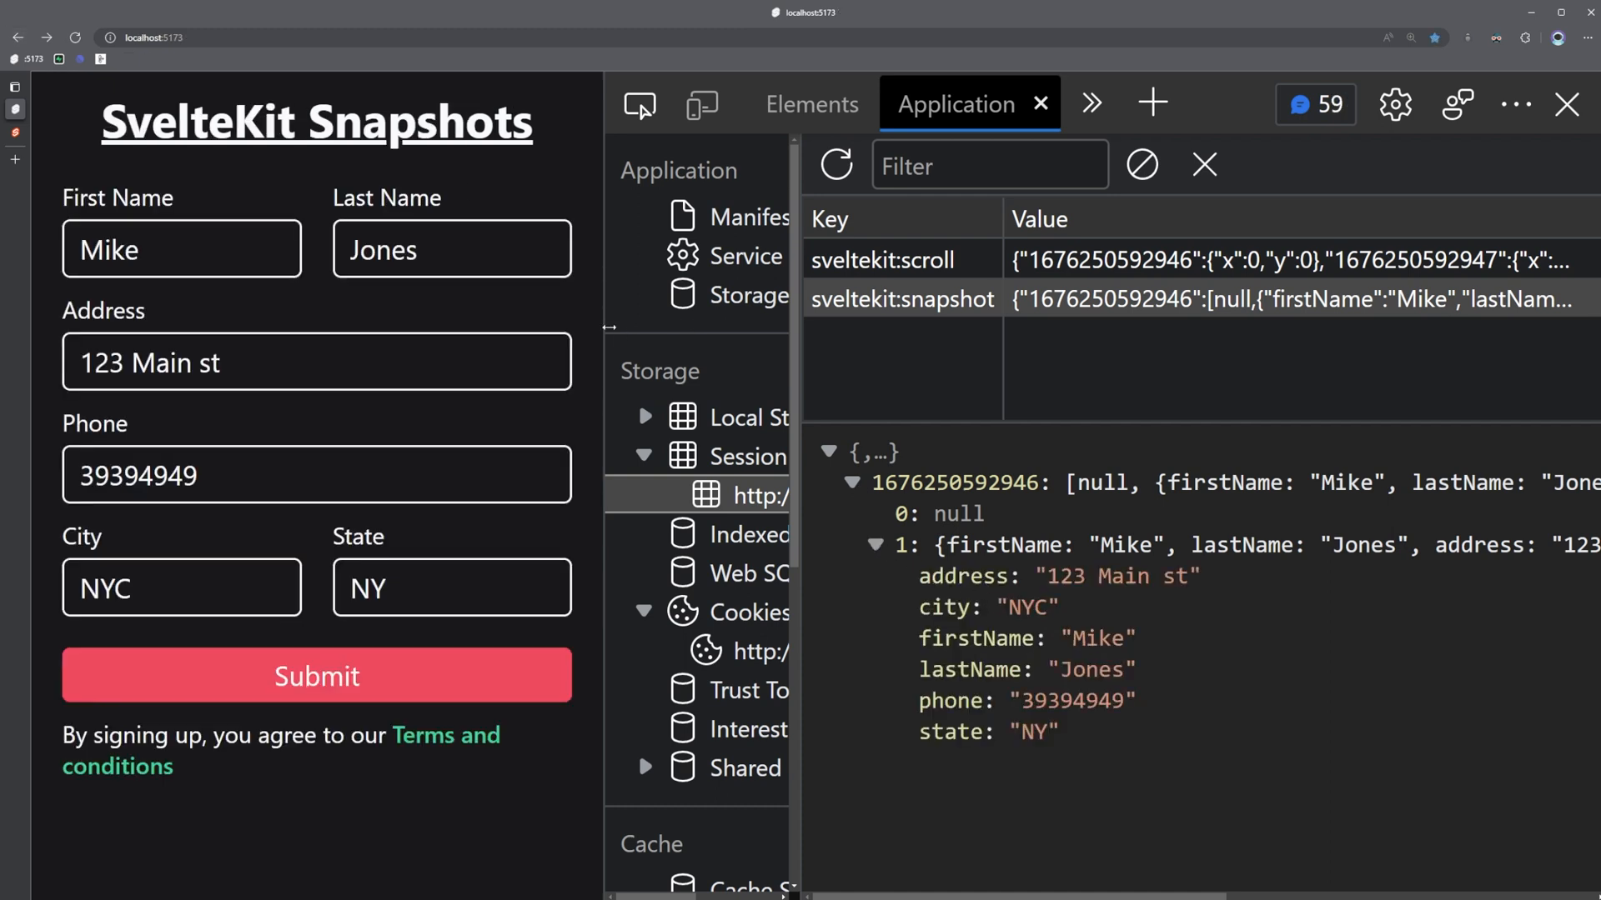
Reload the form, visit the terms page and expand the new empty snapshot entry
left_click(317, 676)
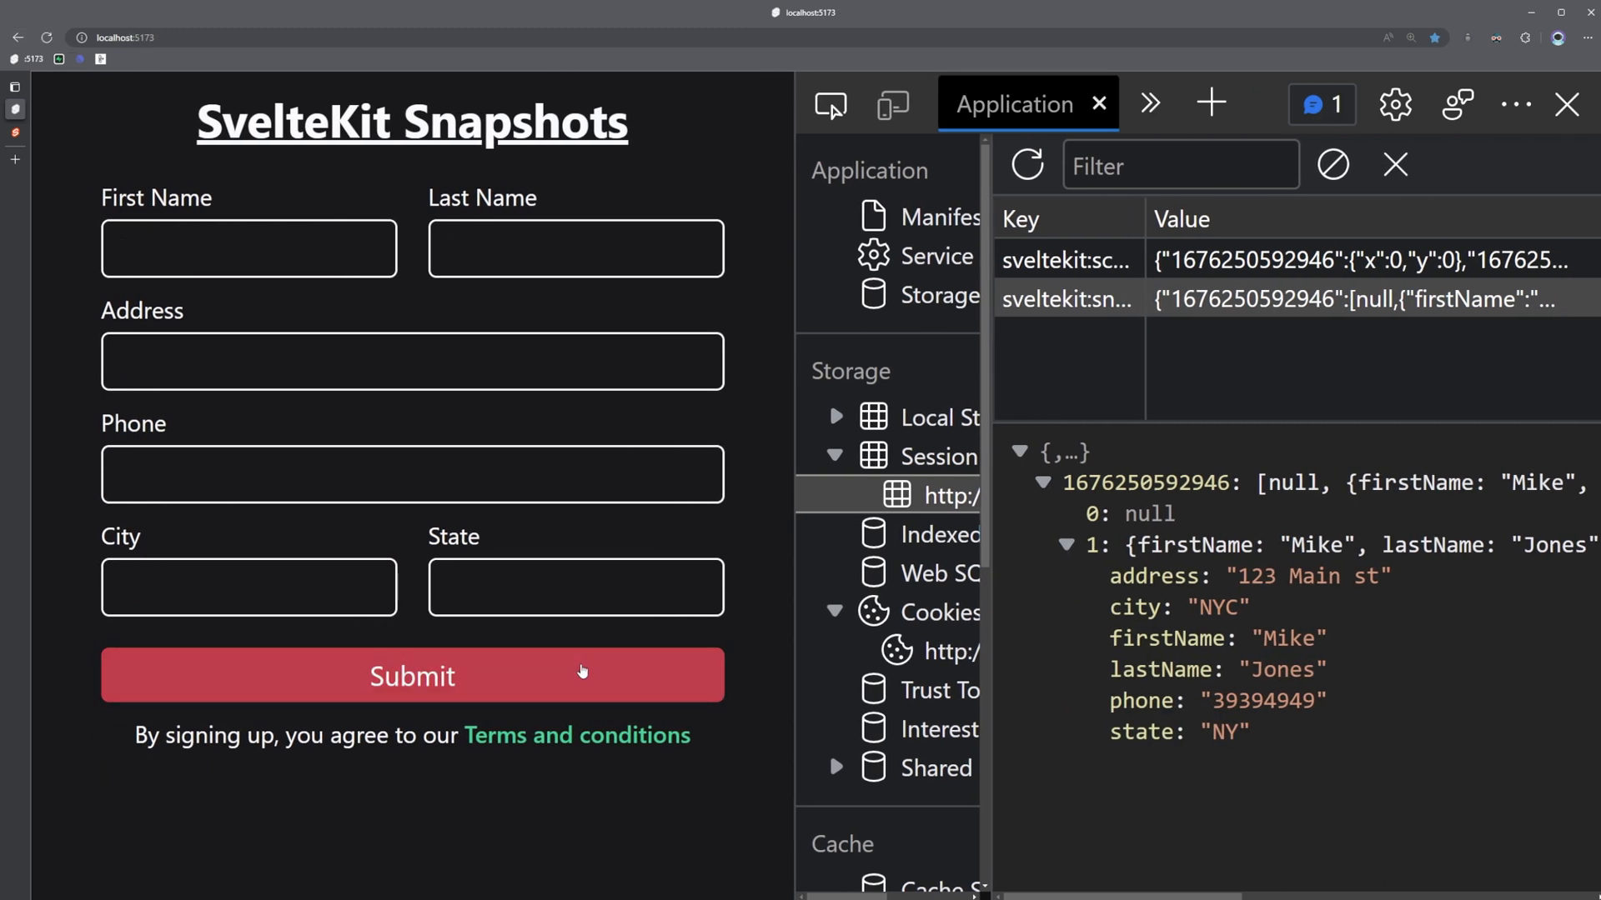
mouse_move(577, 735)
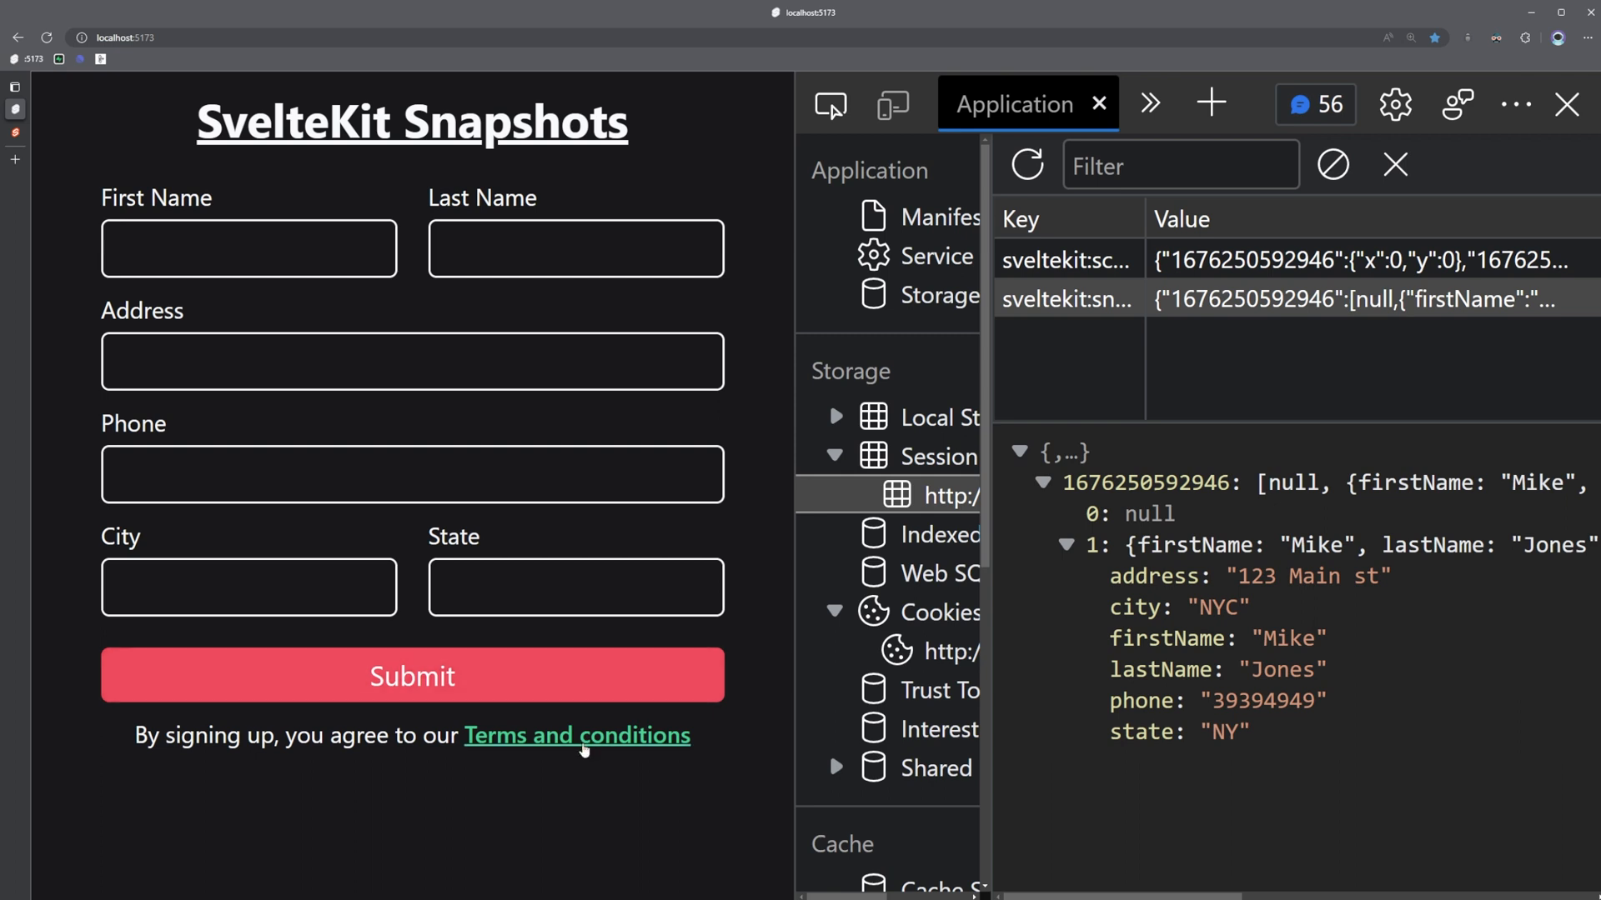
left_click(575, 736)
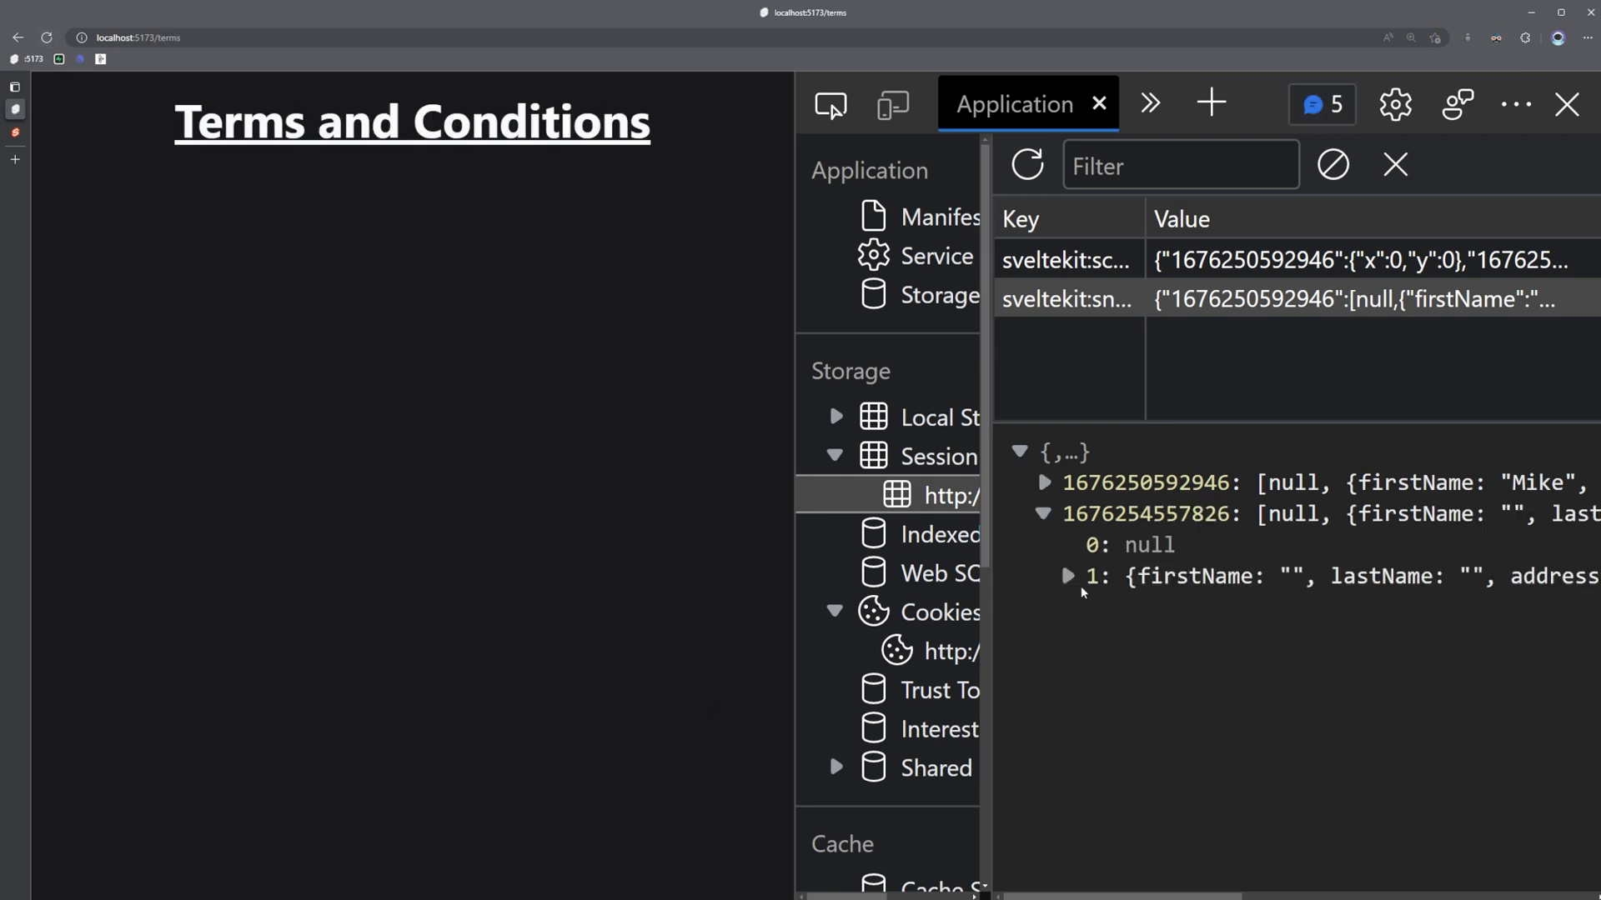
left_click(1067, 575)
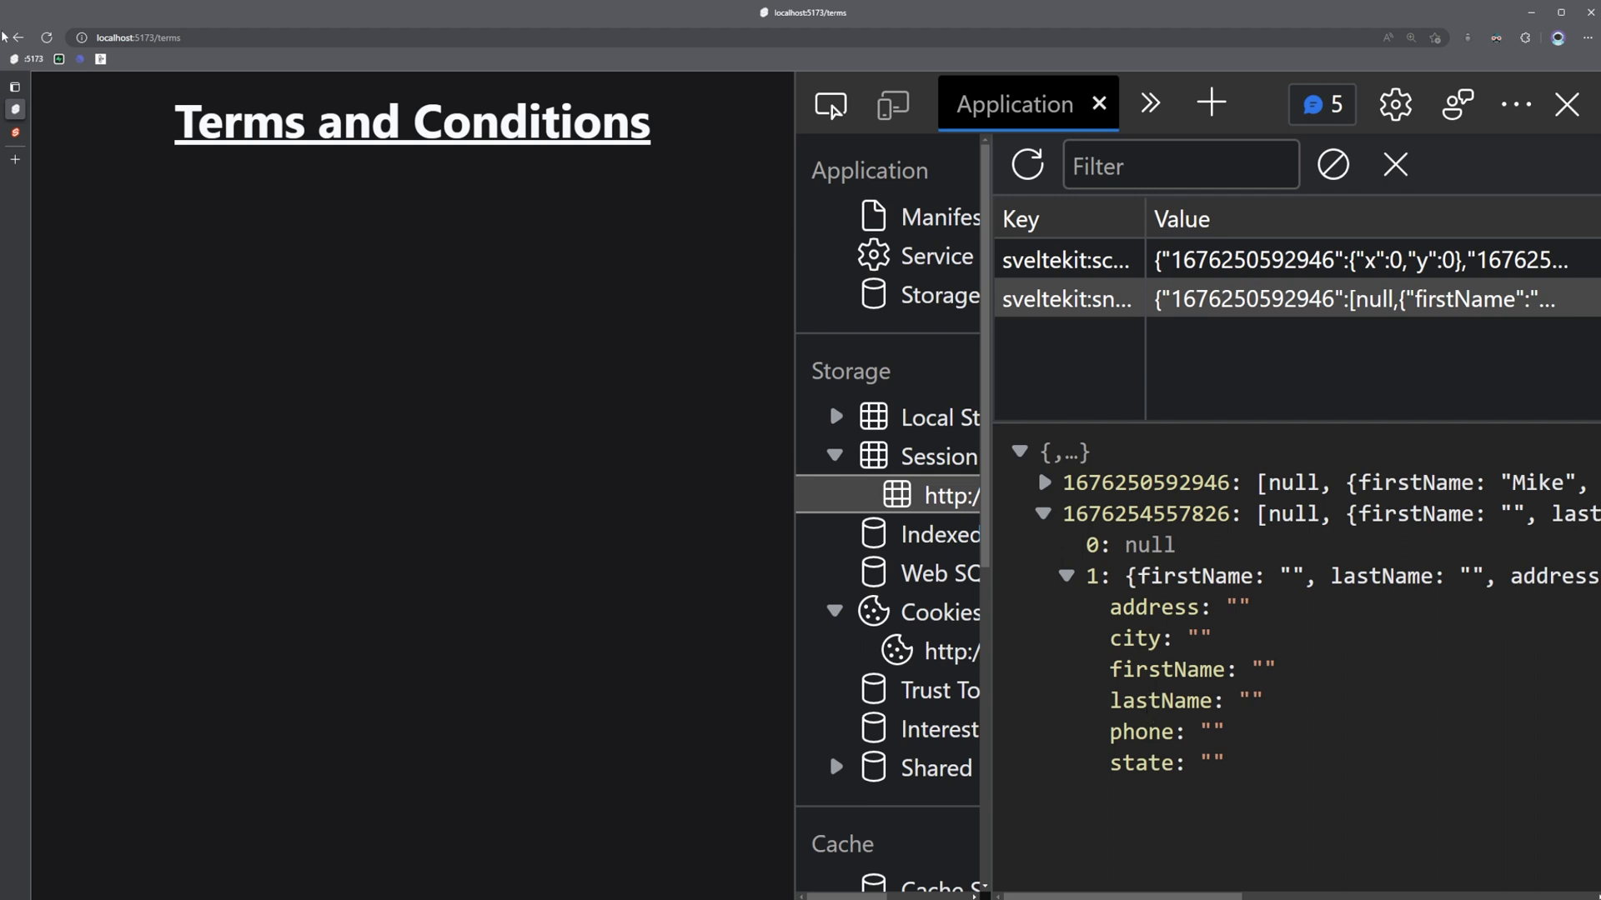
Return to the blank signup form and close the developer tools
left_click(17, 38)
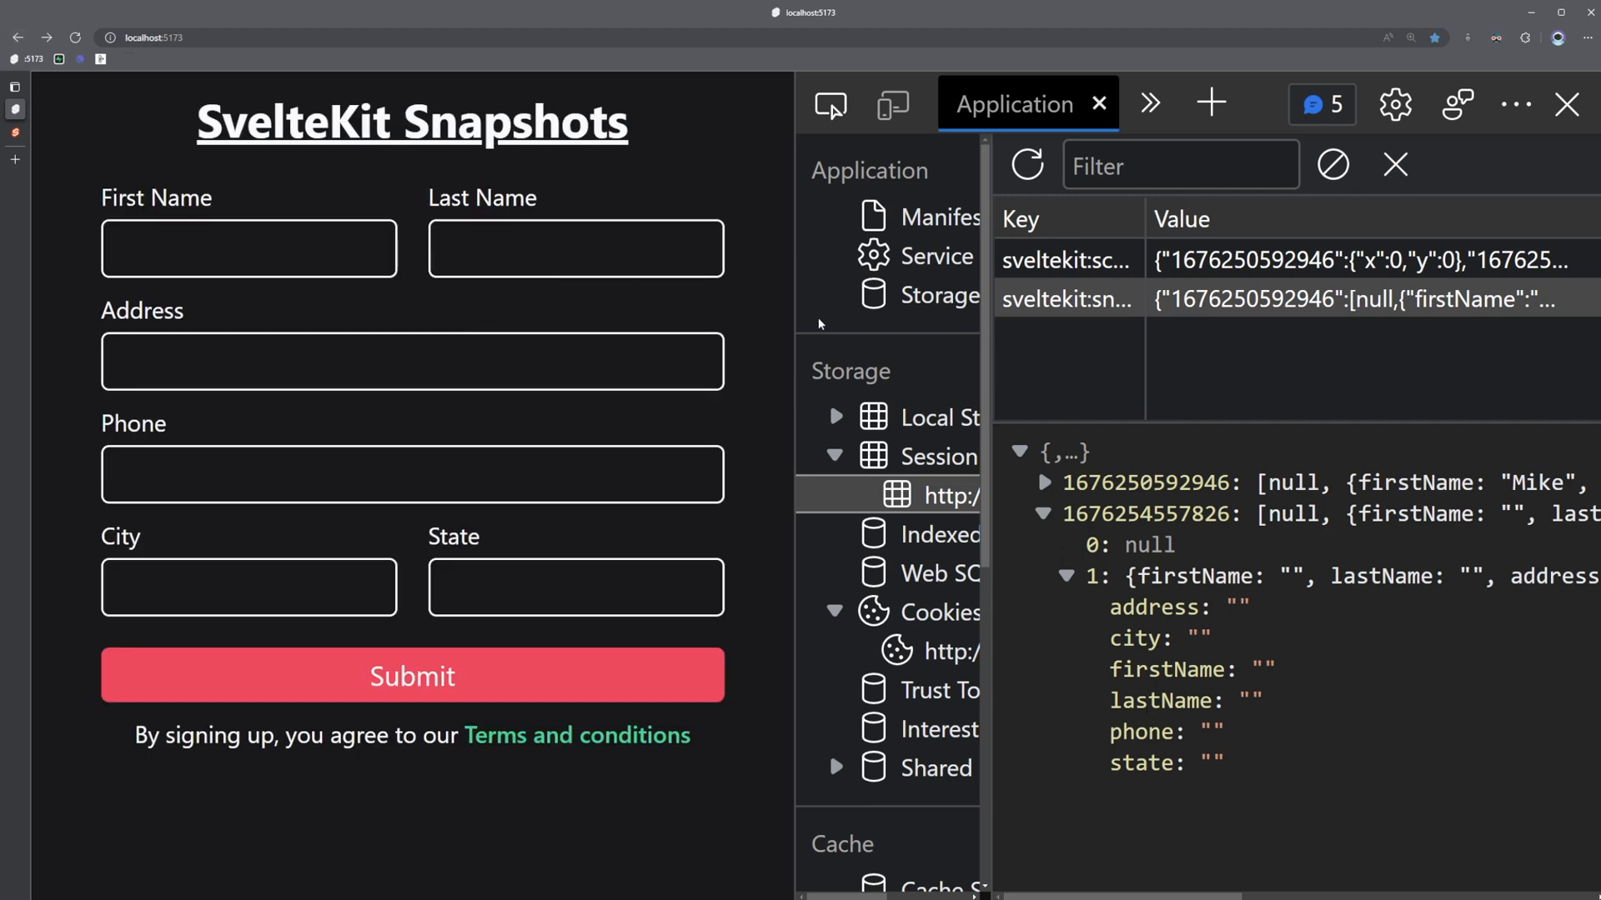
left_click(1567, 104)
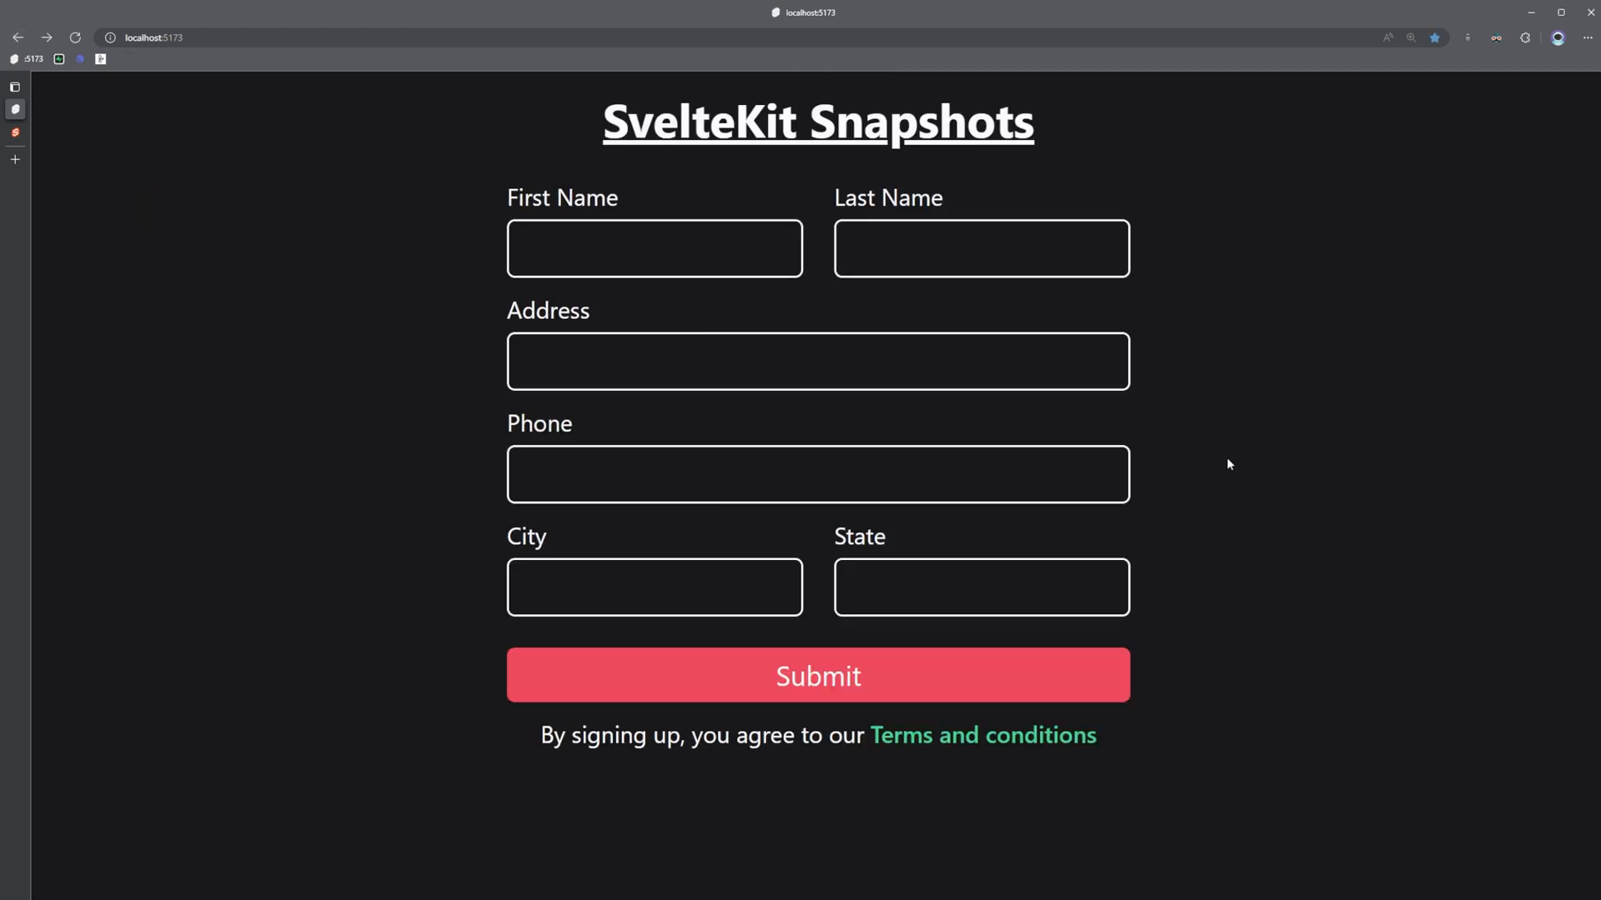